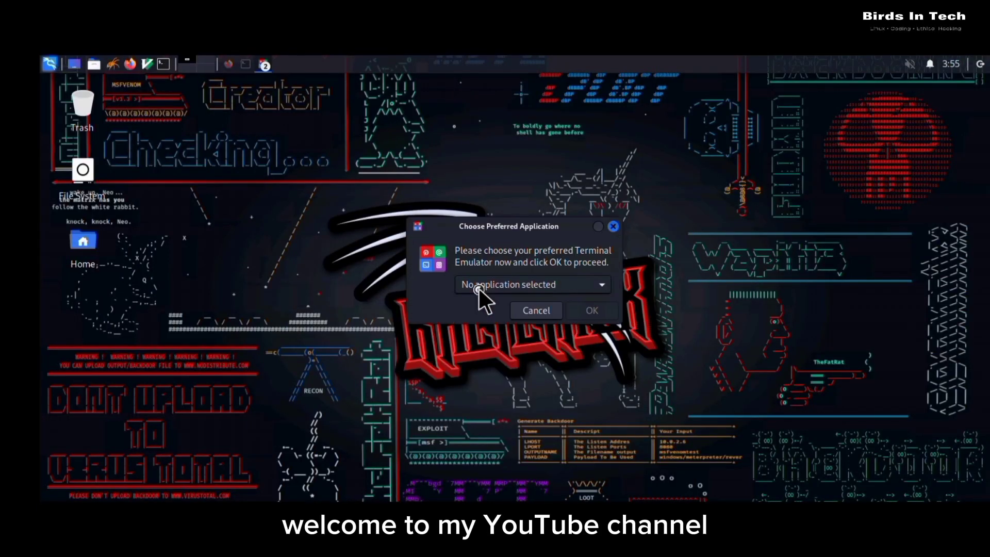
- Set GNOME Terminal as the preferred terminal, then launch a terminal from the application menu
left_click(532, 285)
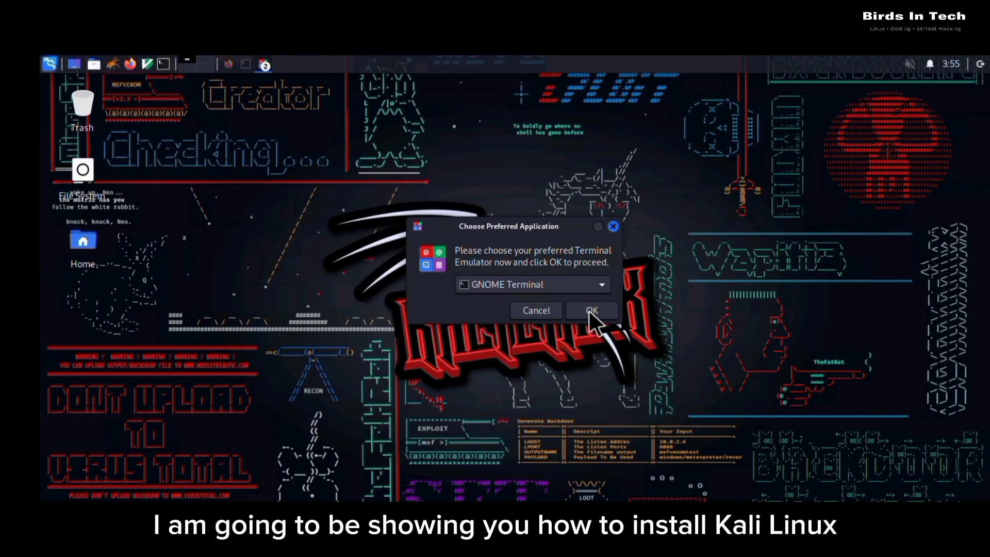
left_click(591, 310)
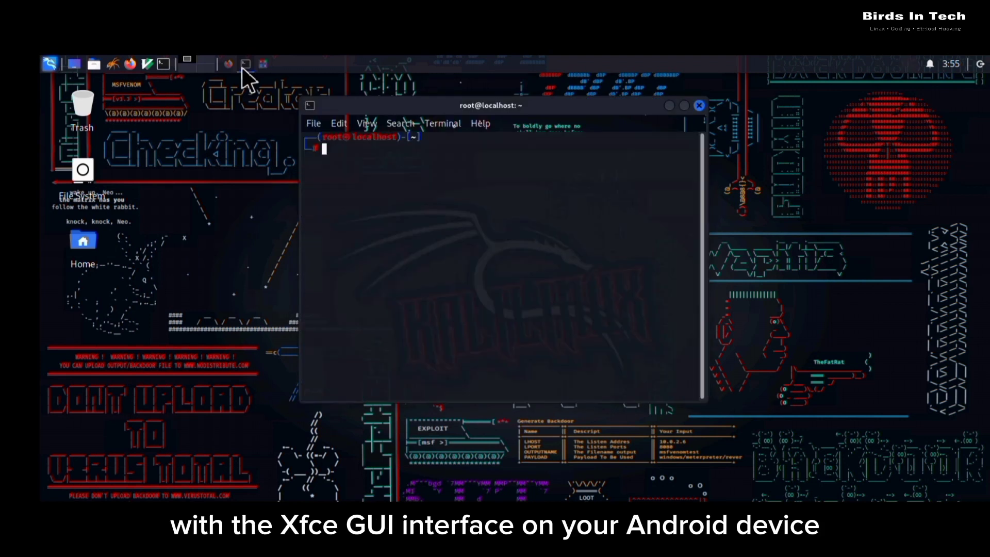
type("neofe")
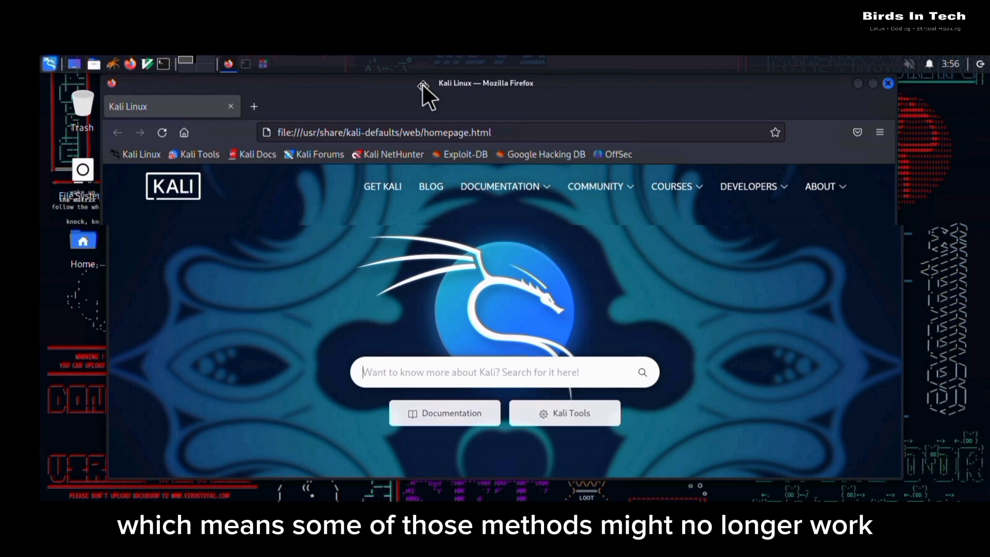
mouse_move(860, 93)
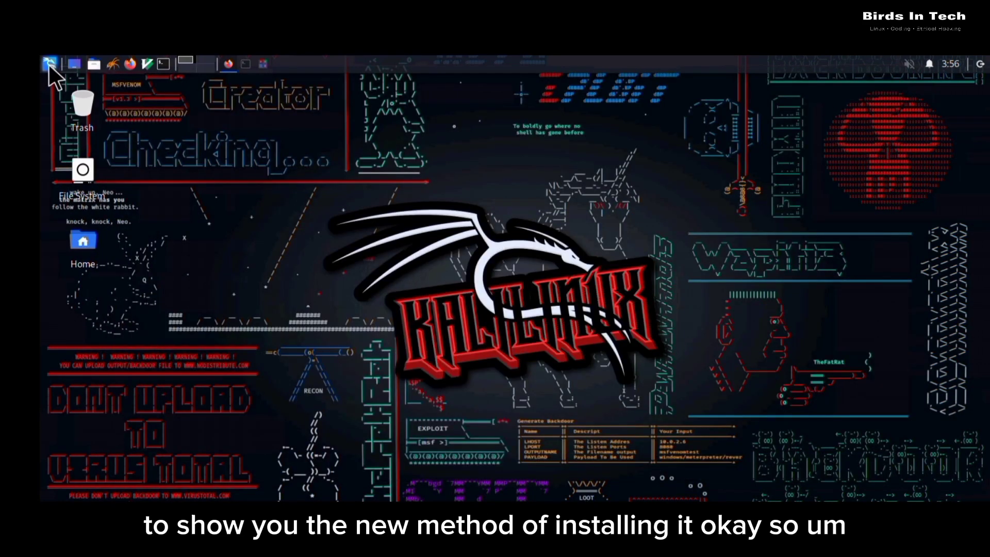
left_click(49, 63)
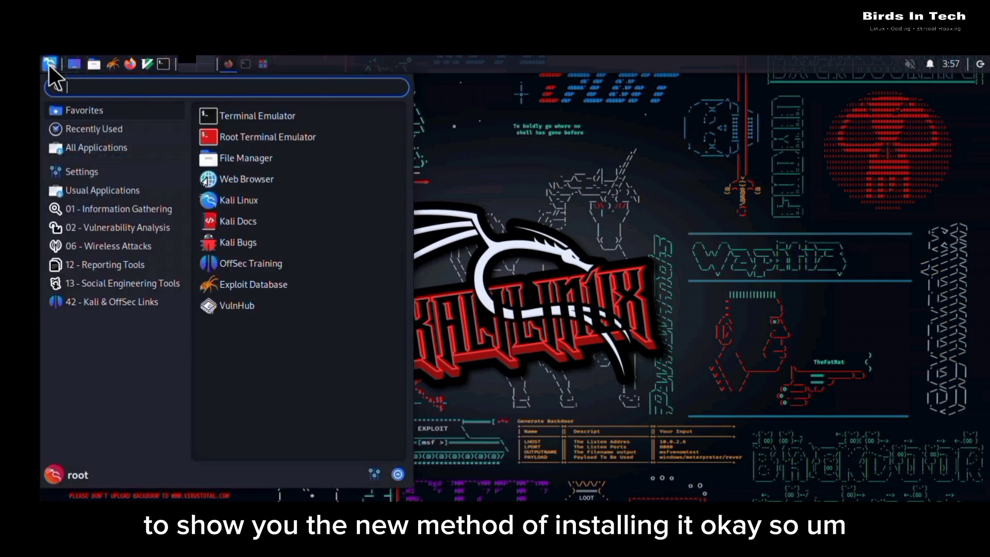
left_click(96, 148)
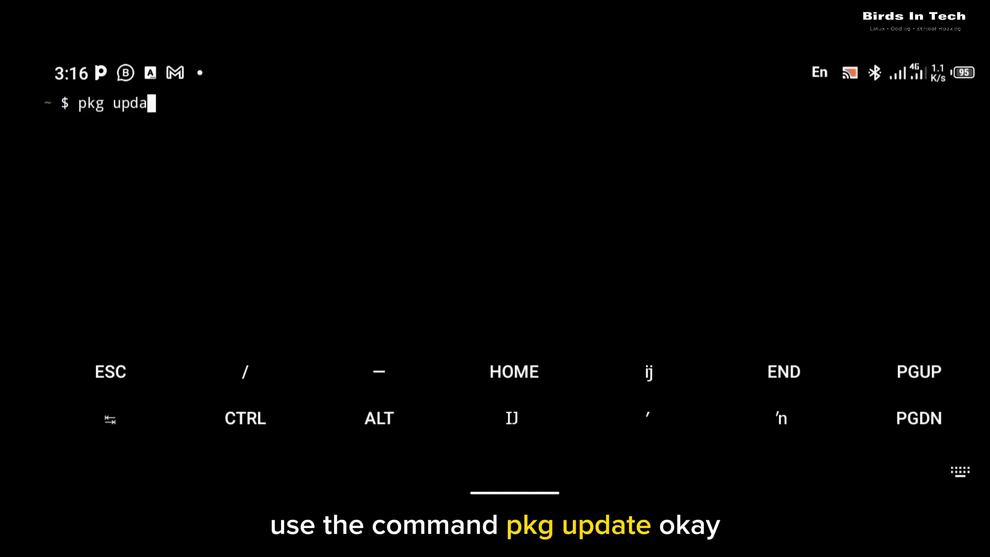
- Run pkg update, clear the screen, and install proot-distro (version 3.13.0)
key("Enter")
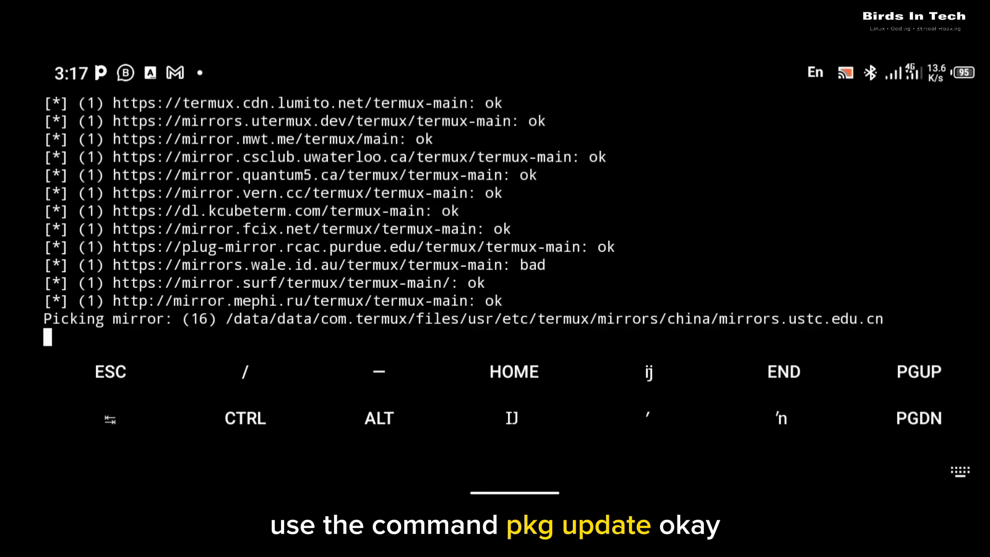
type("clea")
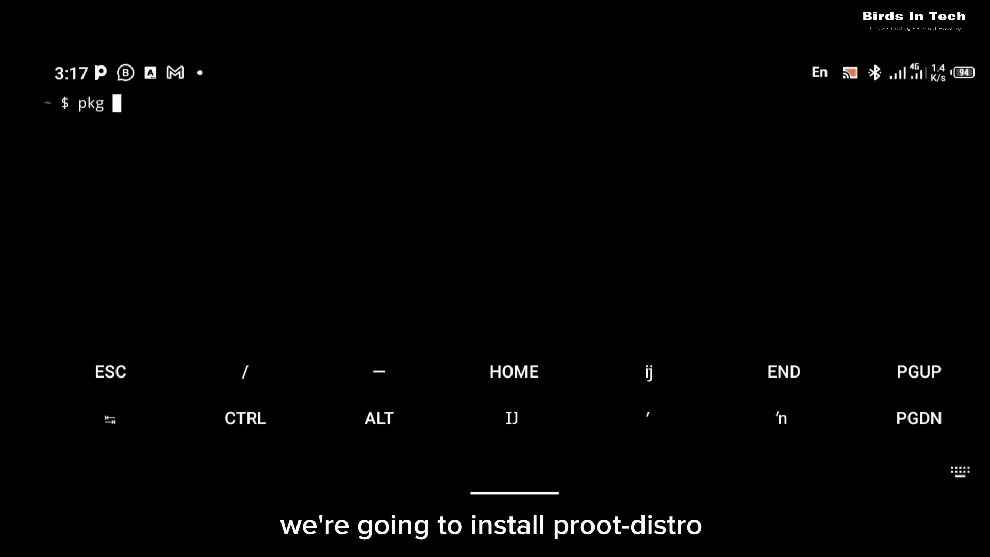
type("install")
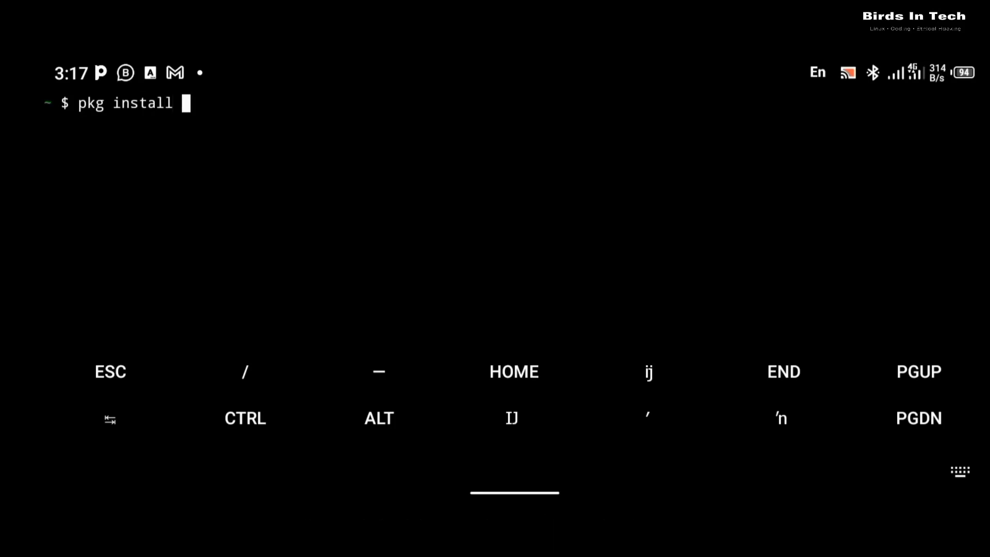
type("proot-")
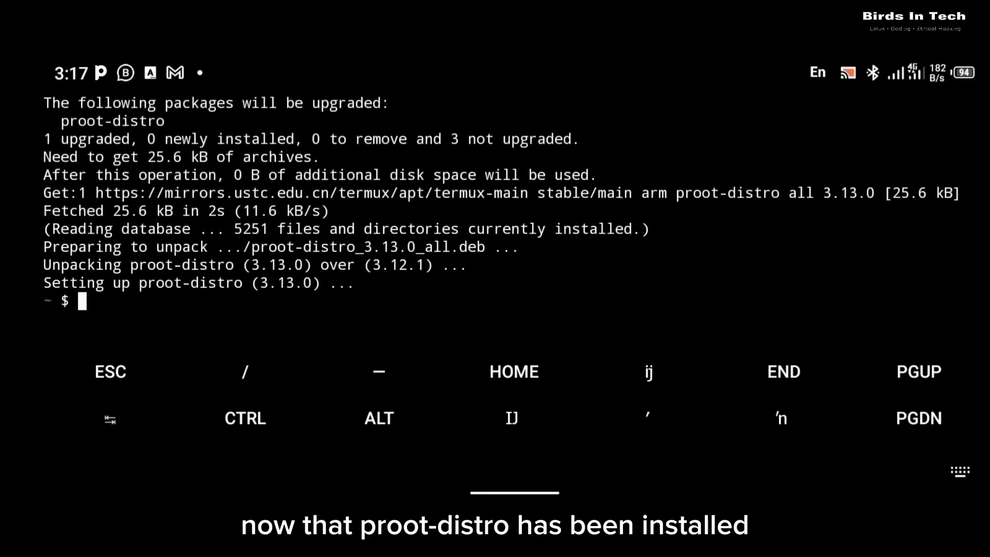
- Create $PREFIX/etc/proot-distro/kali.sh in nano and start typing the proot-distro command
type("nano $")
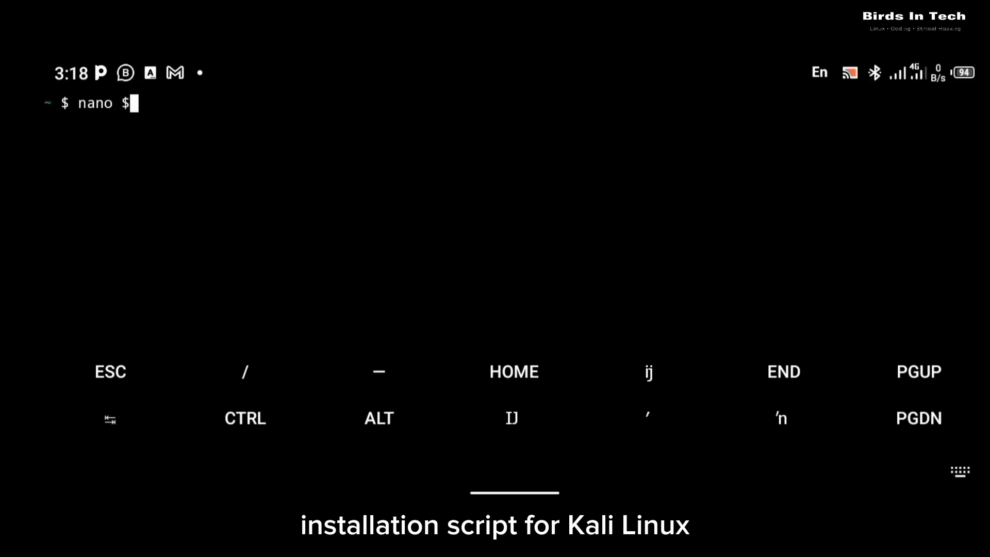
type("PREFI")
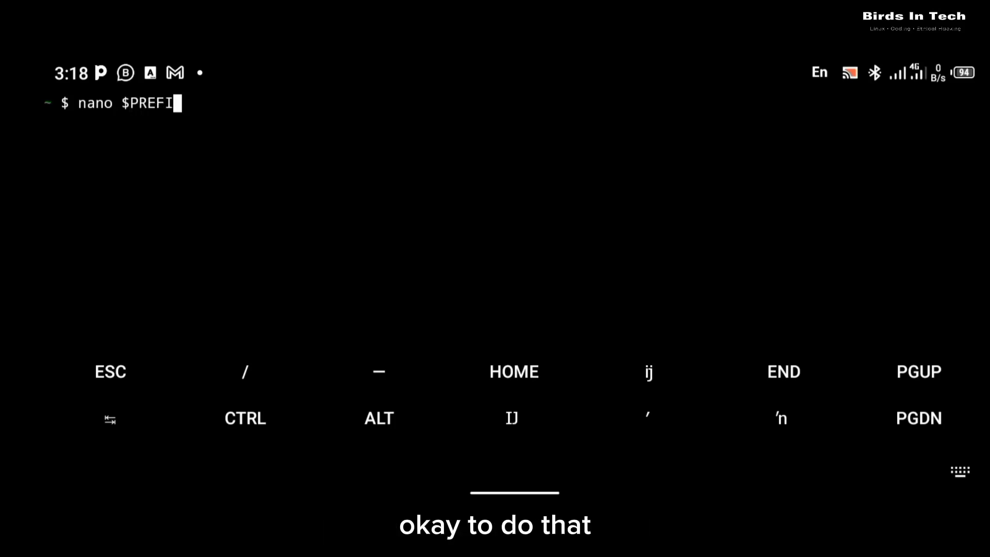
type("X/etc/")
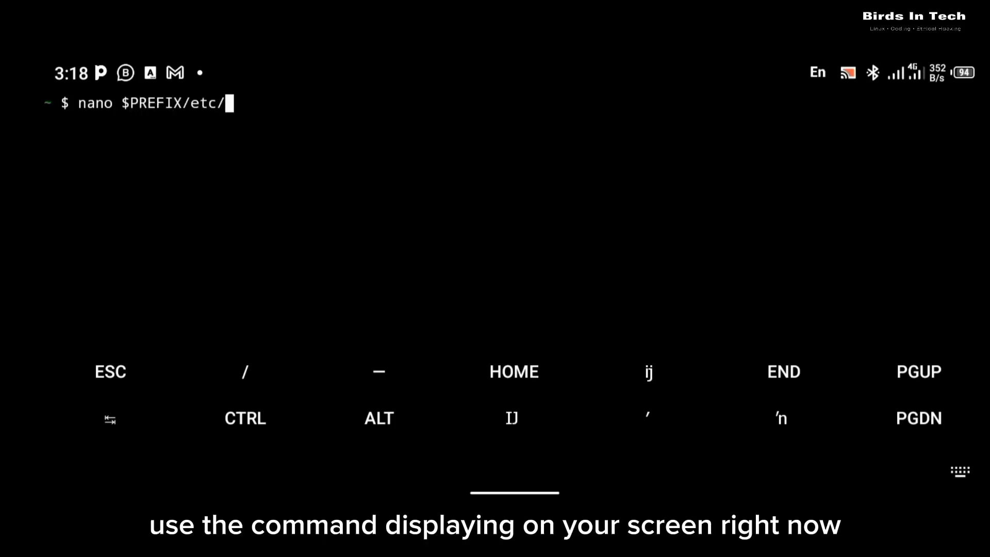
type("proot-d")
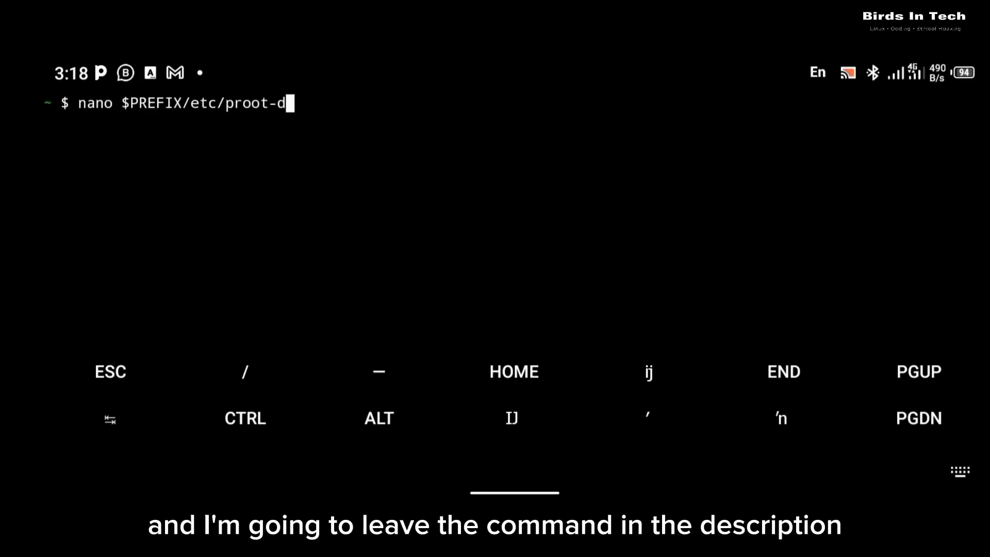
type("istro/")
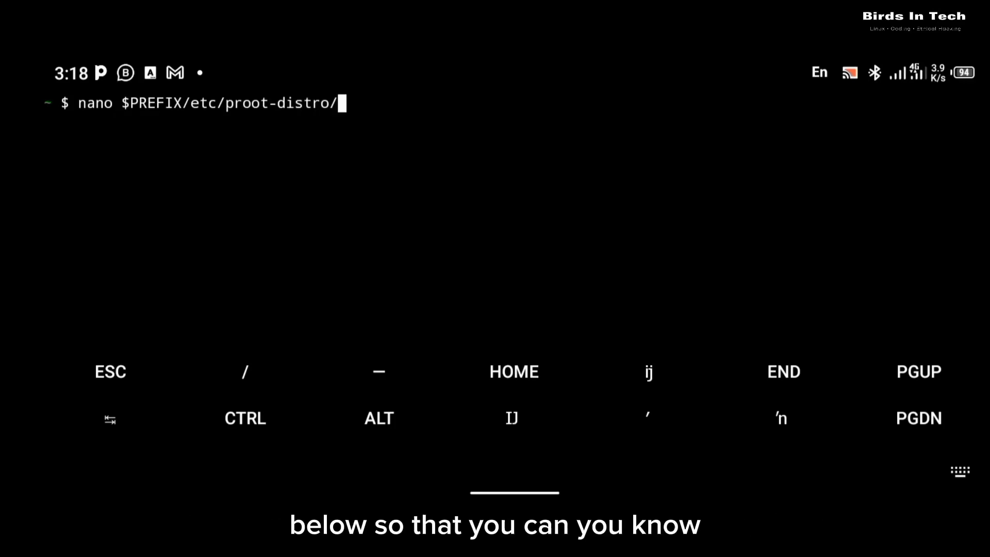
type("kali.s")
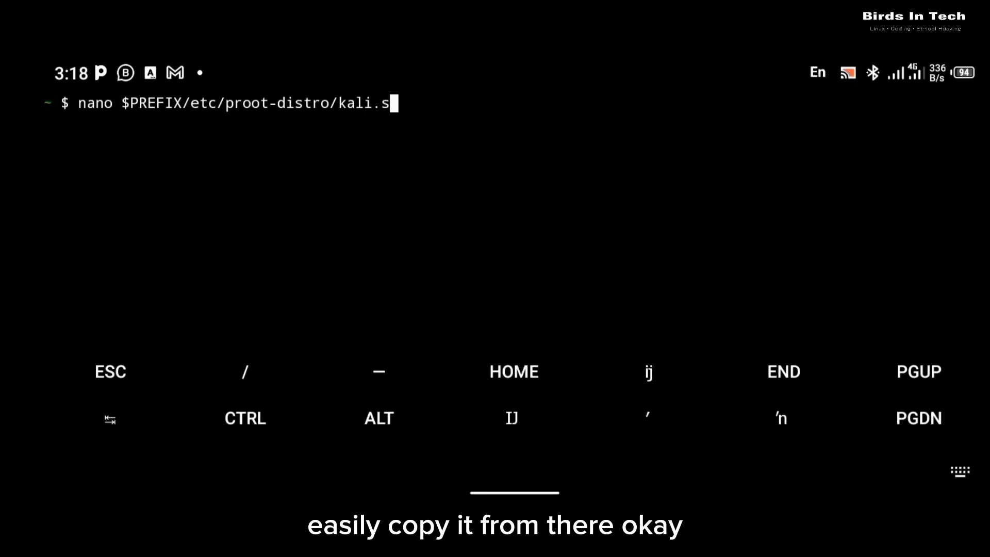
key("Enter")
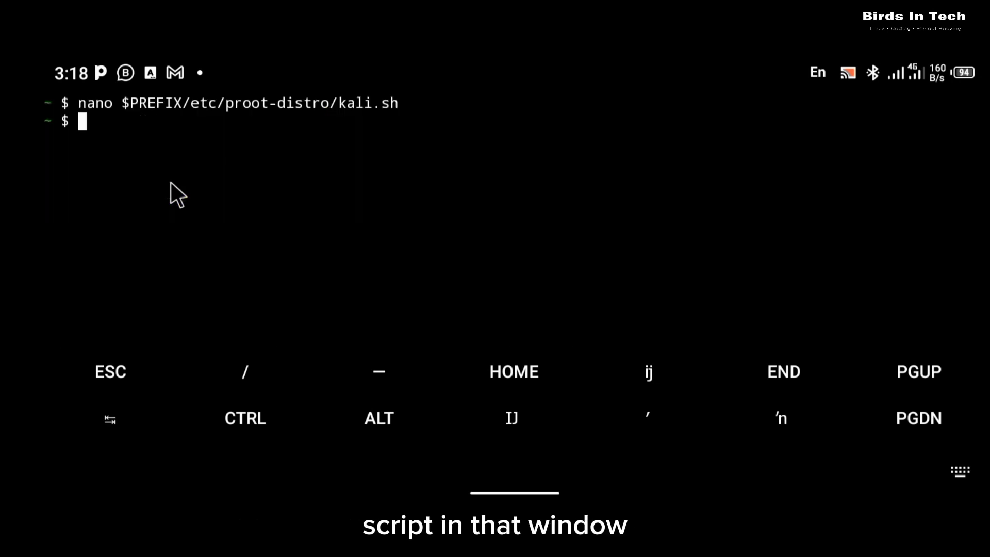
type("proot")
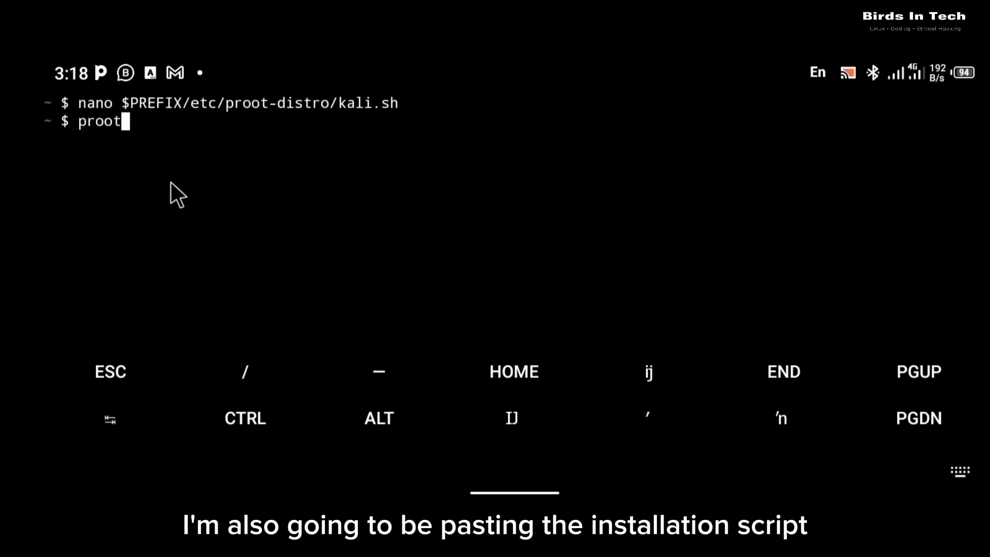
type("-distro login kali")
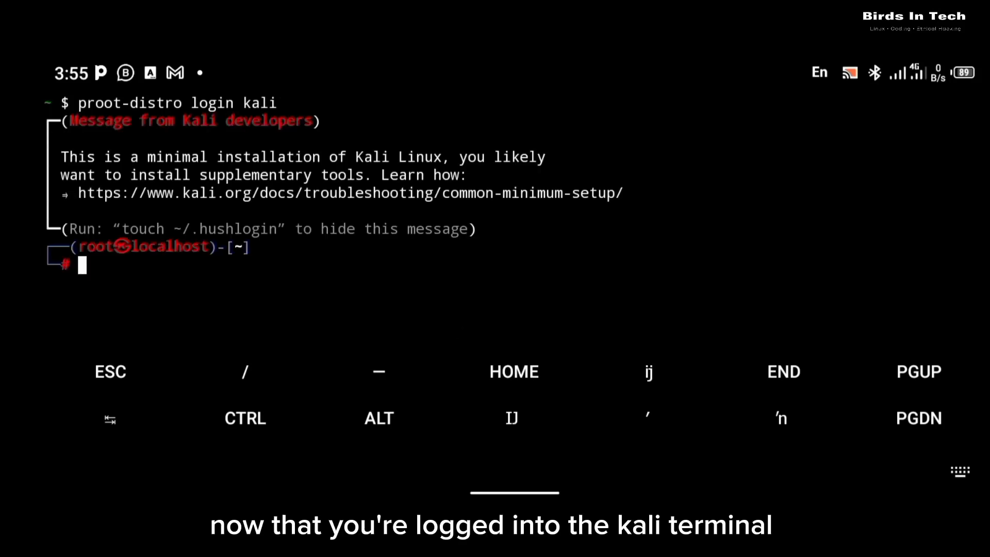
- Clear the screen and run apt update in Kali, leaving 48 upgradable packages
type("c")
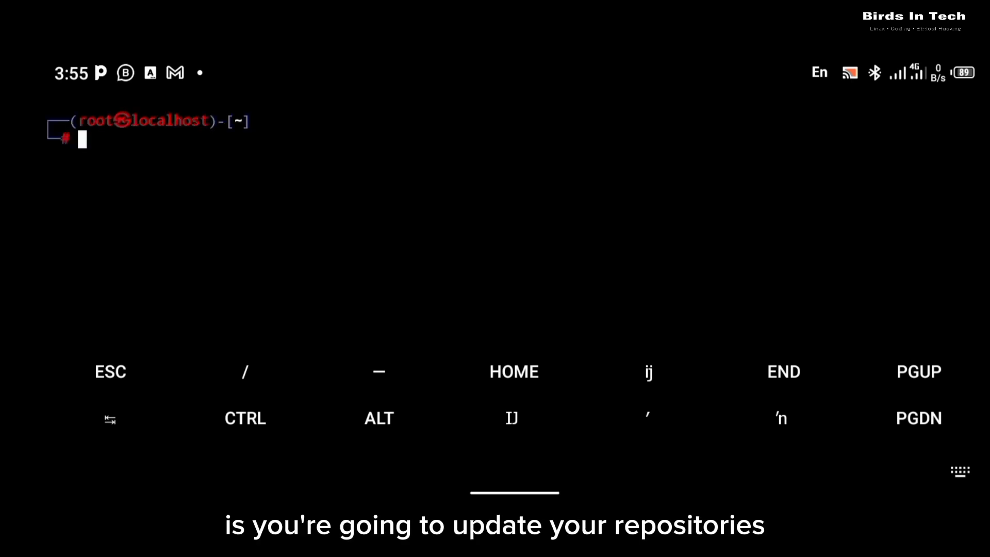
type("apt")
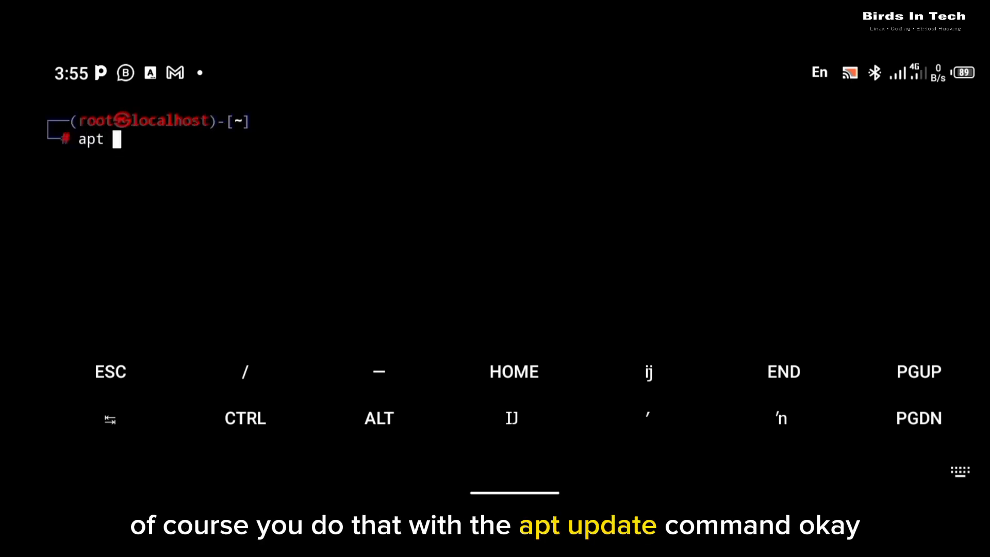
type("update")
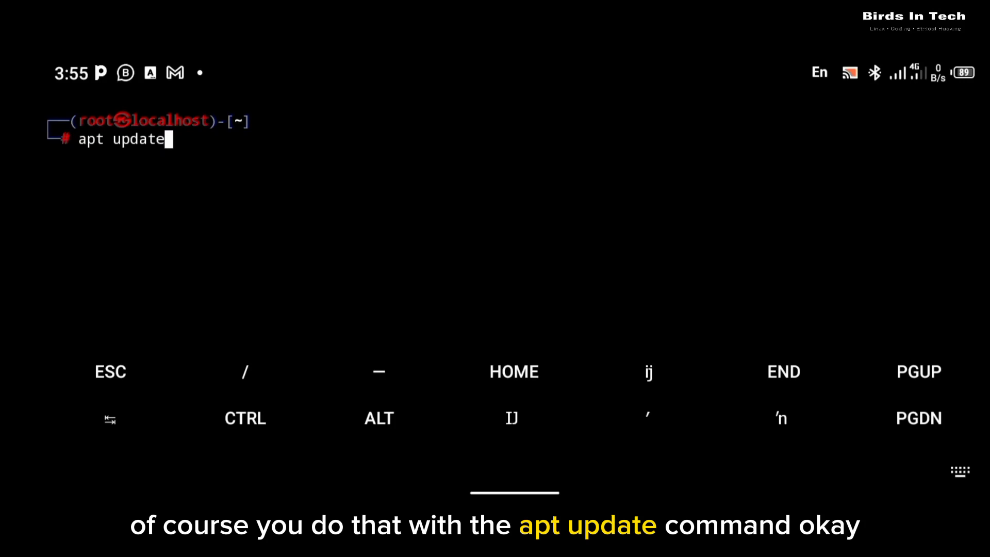
key("Enter")
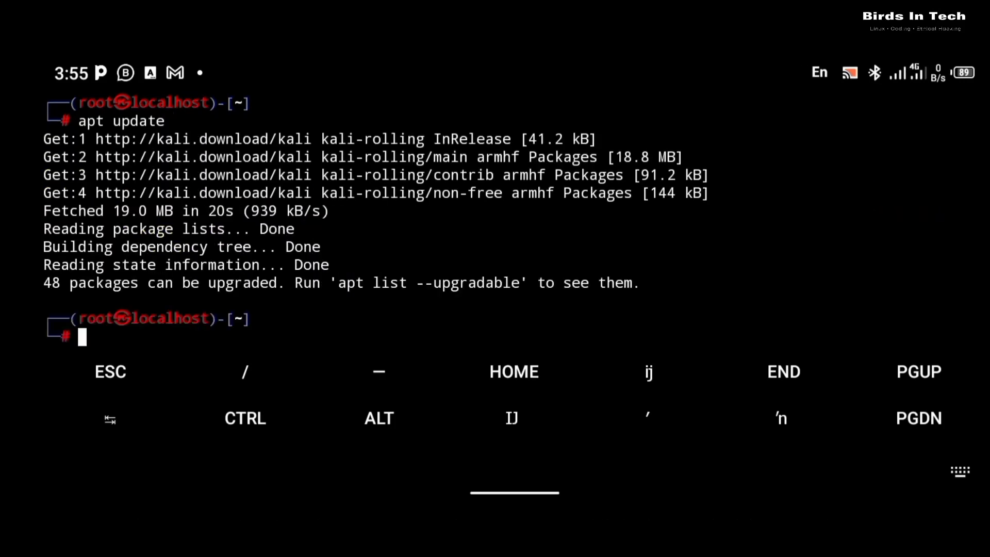
type("cl")
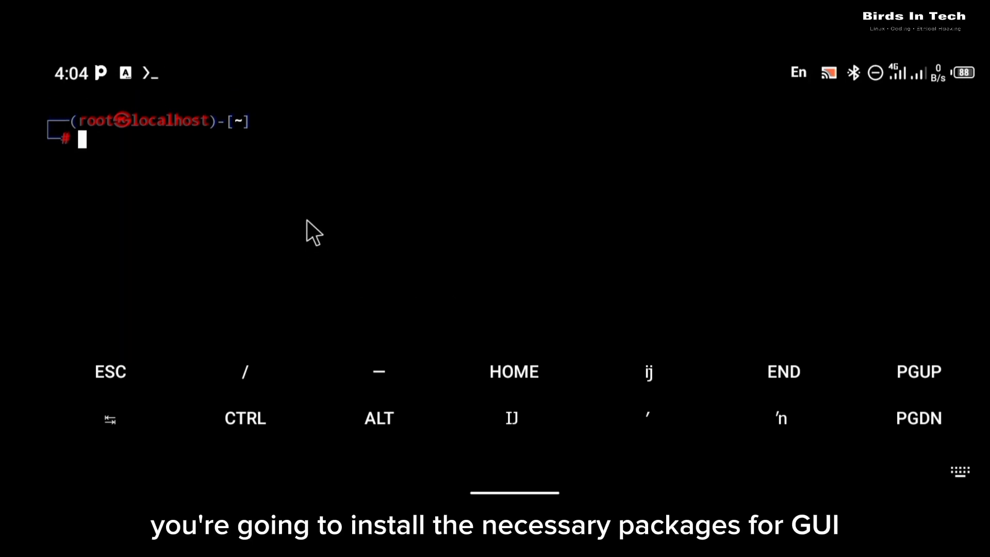
- Install xfce4, whiskermenu plugin, dbus-x11, firefox-esr, gnome-terminal and TigerVNC, confirming with y
type("apt install xfce4 xfce4-whiskermenu-plugin dbus-x11 firefox-esr gnome-terminal tigervnc-standalone-server kali-themes neofetch")
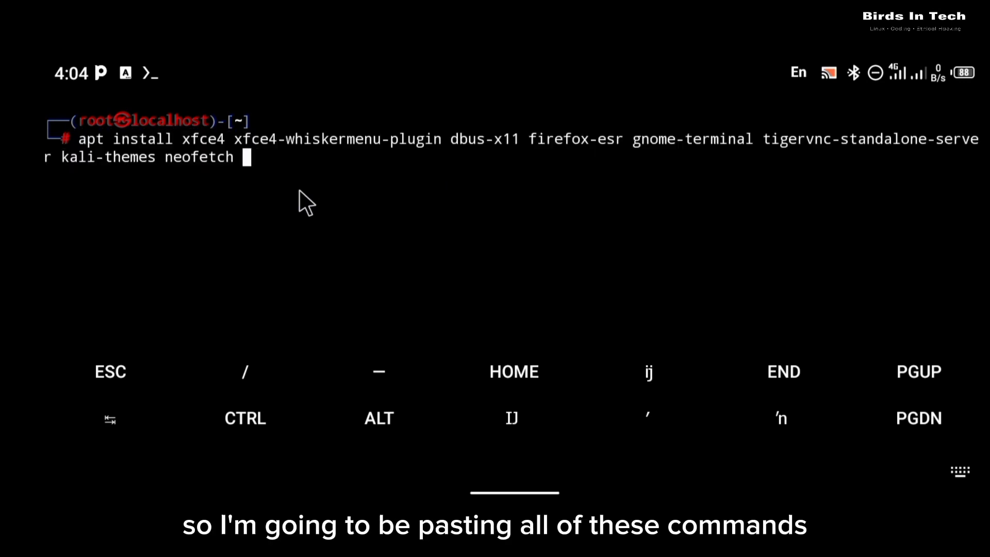
key("Return")
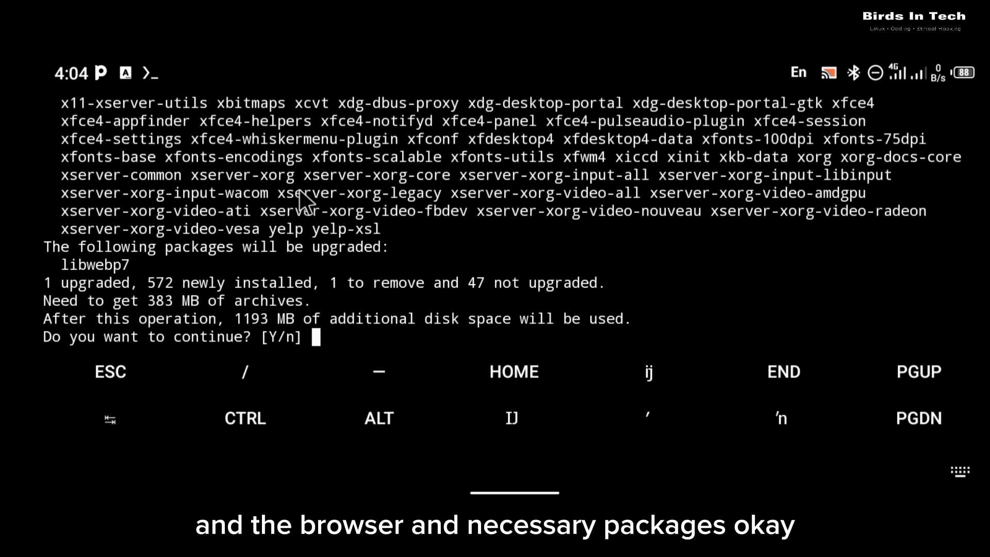
type("y")
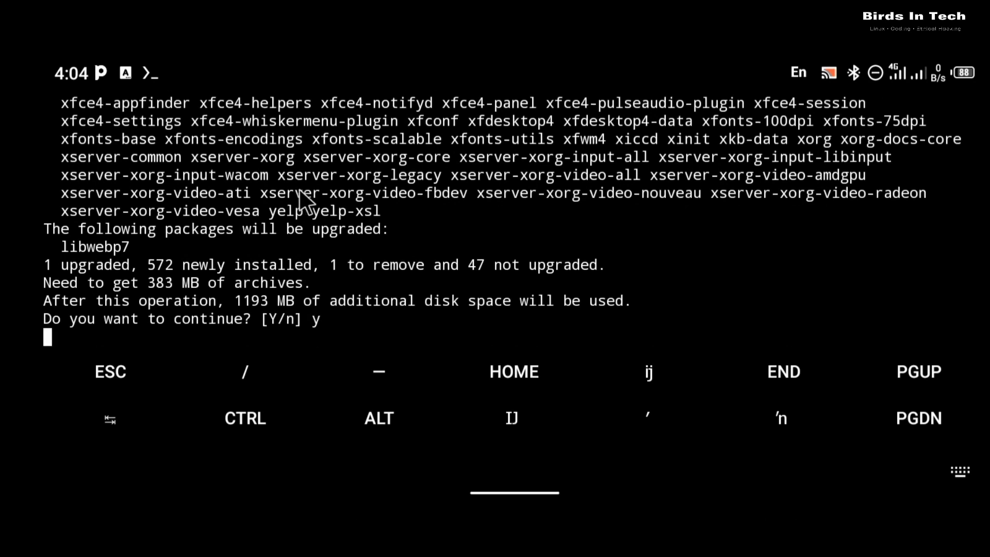
key("Return")
type("c")
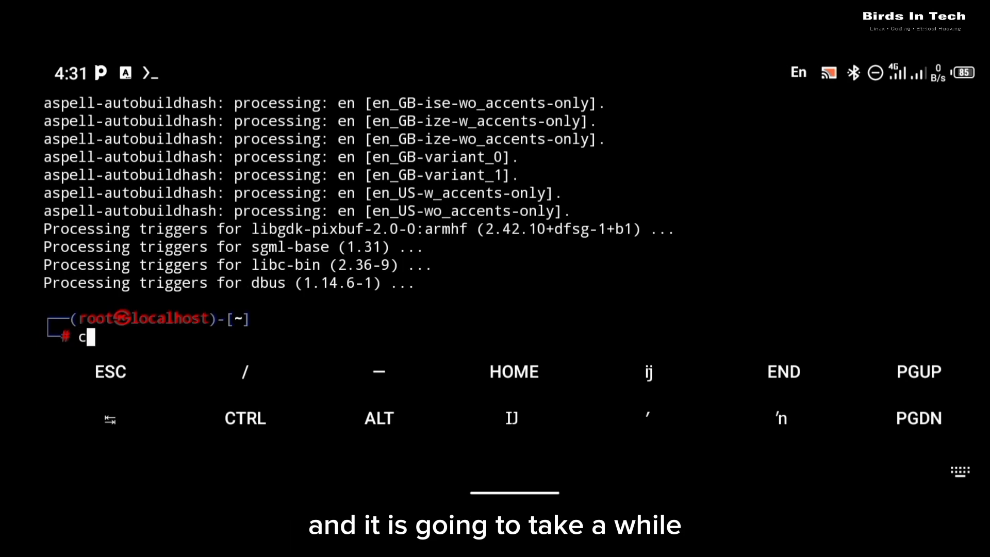
- Create /usr/local/bin/server in nano, paste the vncserver XFCE launch line, and save
key("Enter")
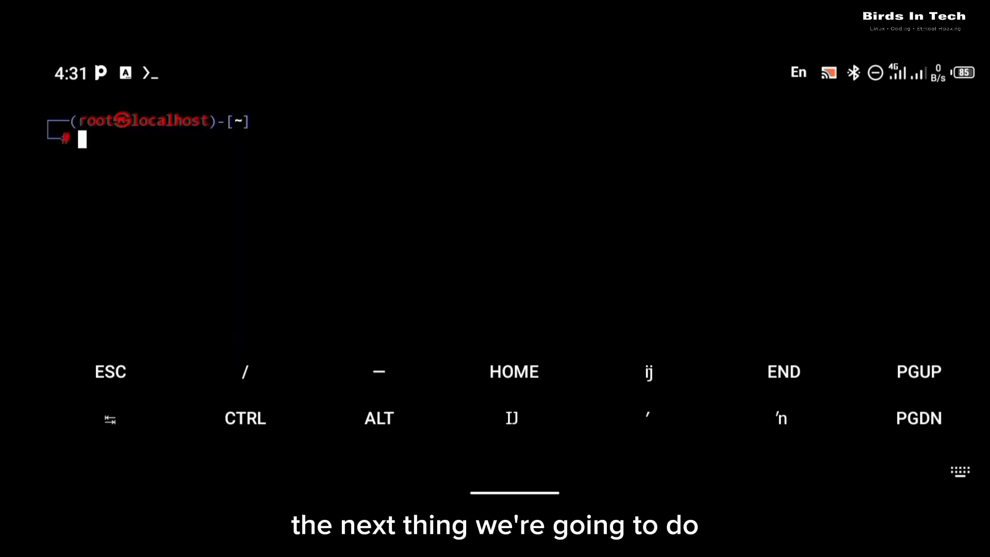
type("nano /")
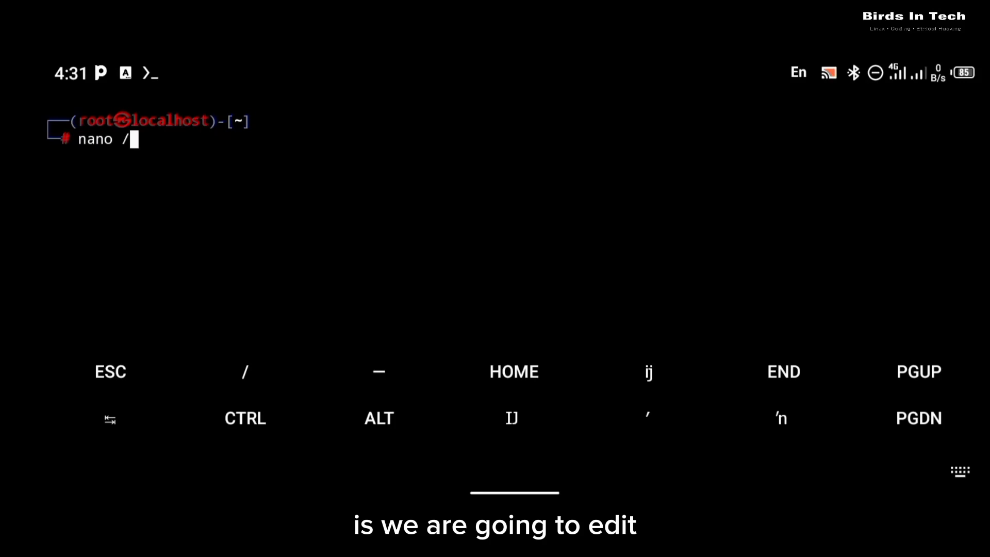
type("usr/ov")
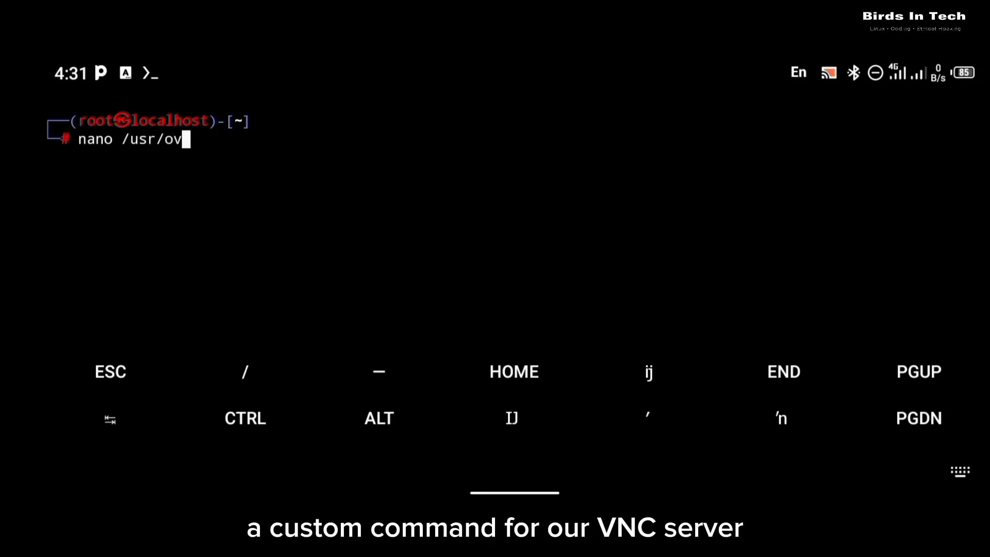
key("BackSpace")
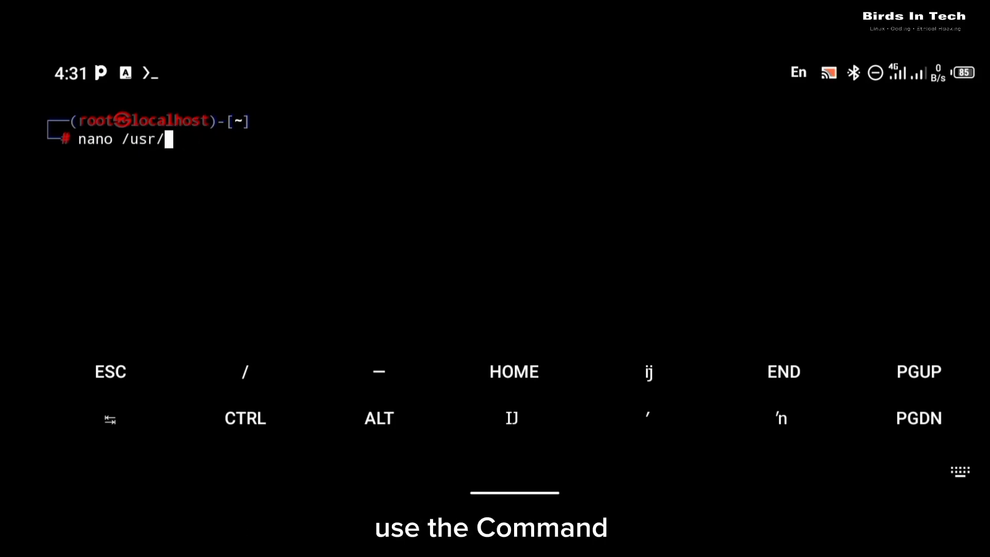
type("local/")
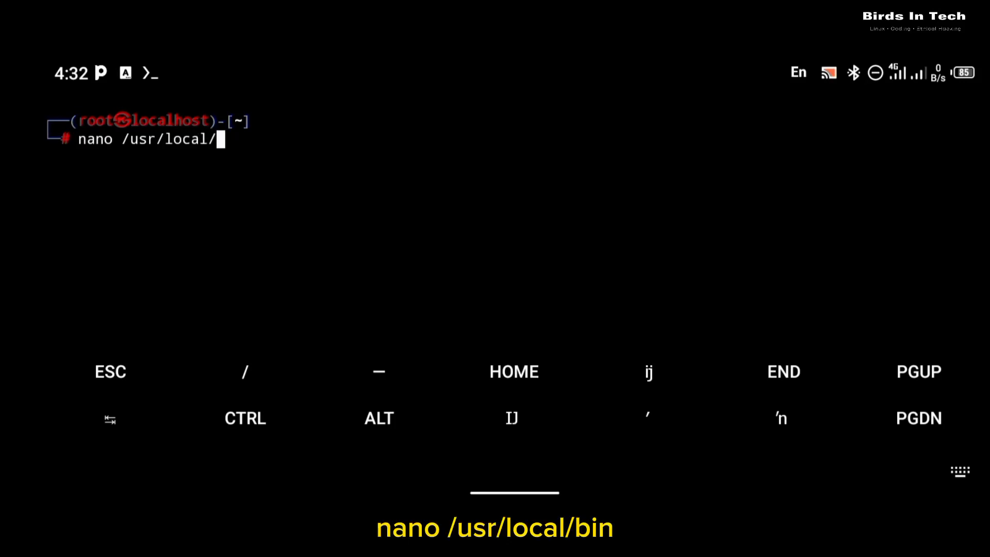
type("bin/")
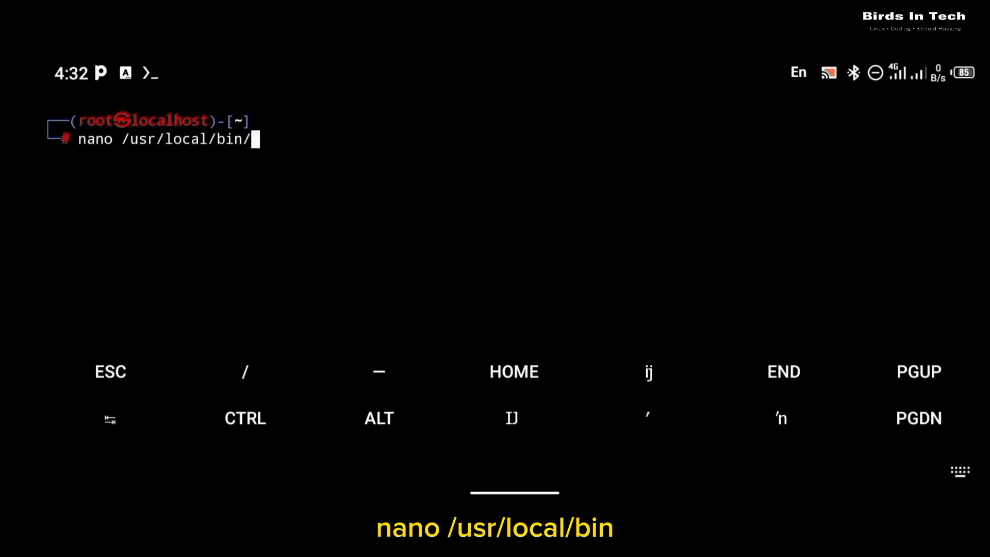
type("e")
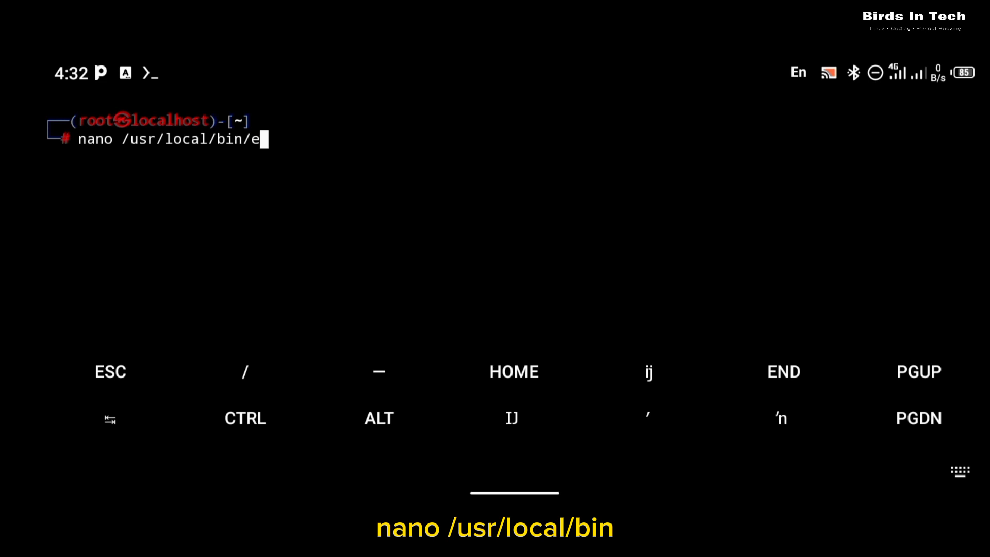
type("server")
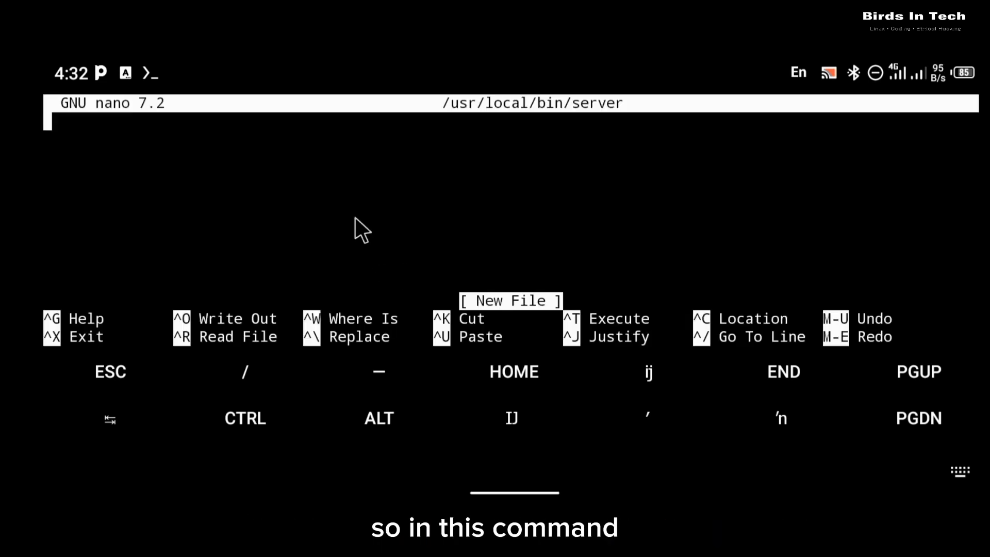
left_click(359, 232)
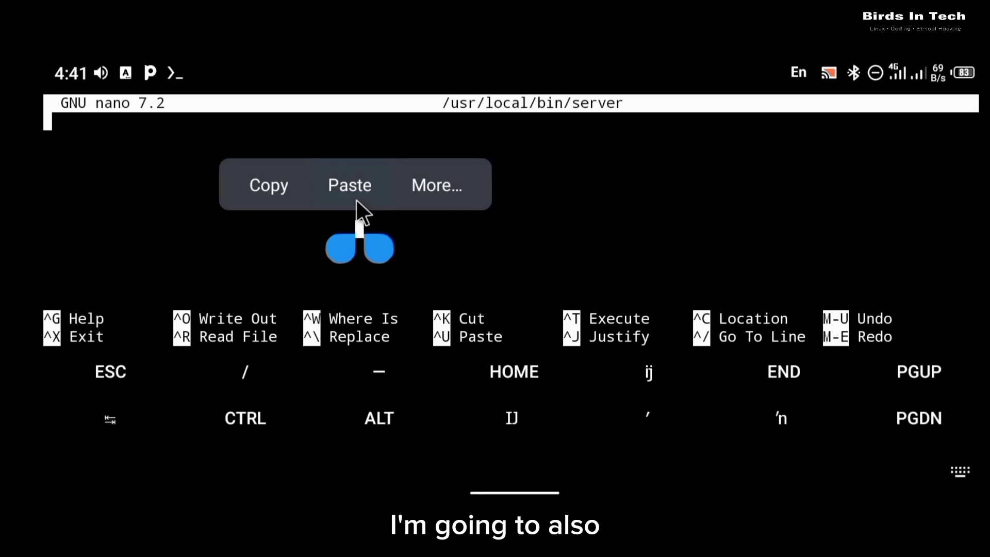
left_click(349, 184)
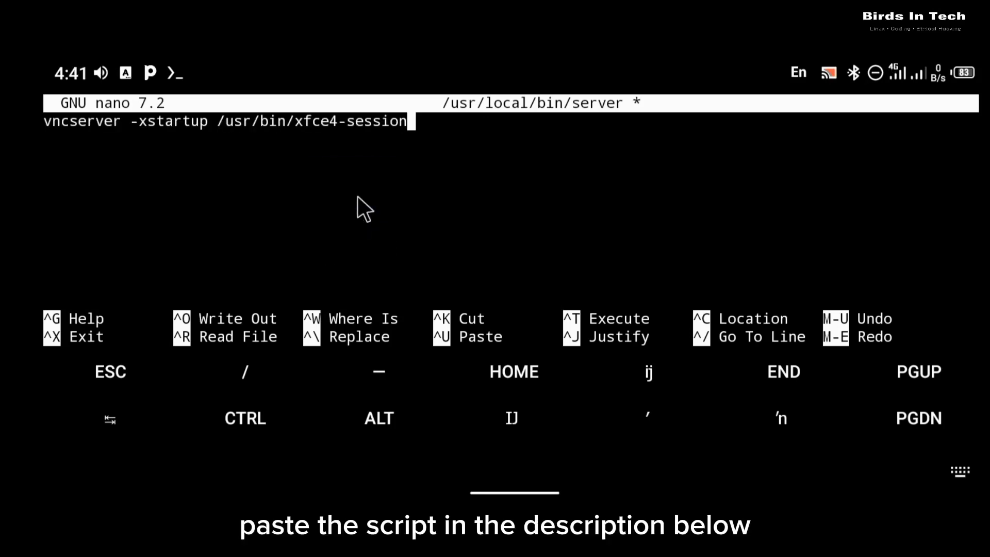
key("ctrl+o")
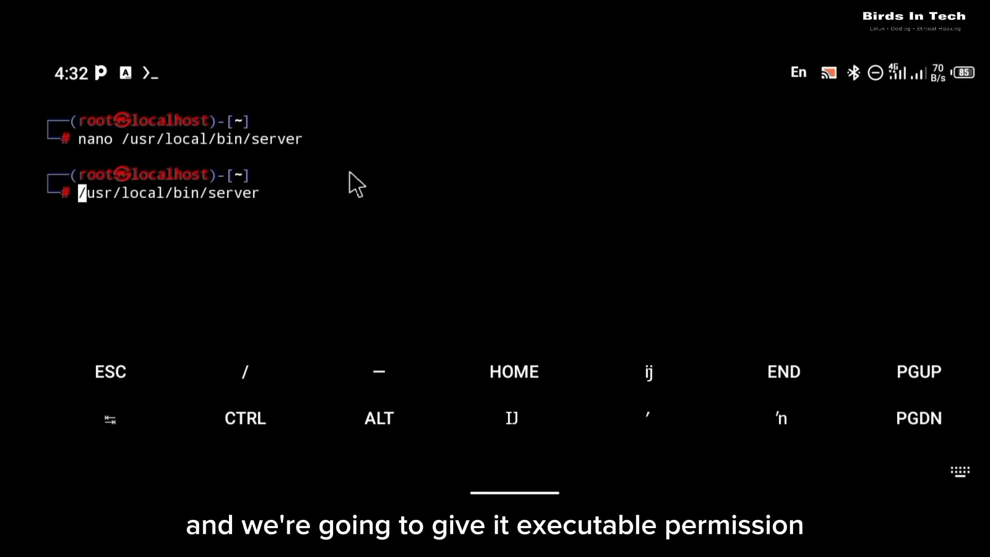
- Make /usr/local/bin/server executable with chmod +x and clear the screen
type("chmod +")
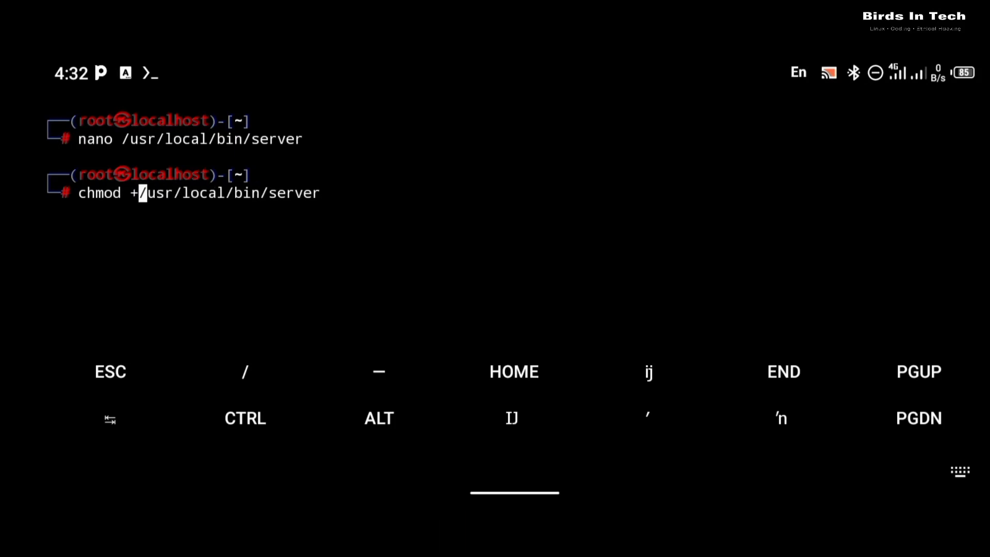
key("Enter")
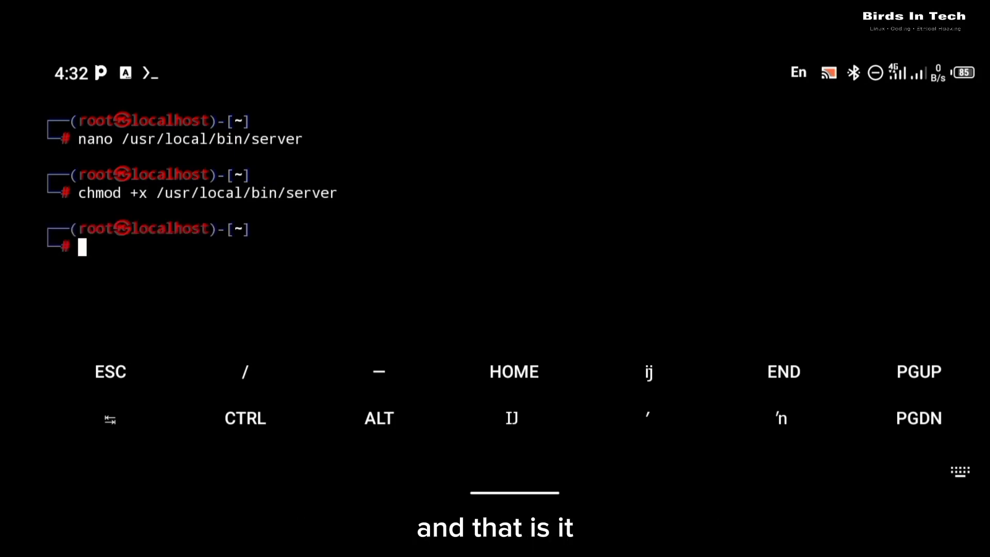
type("cl")
type("server")
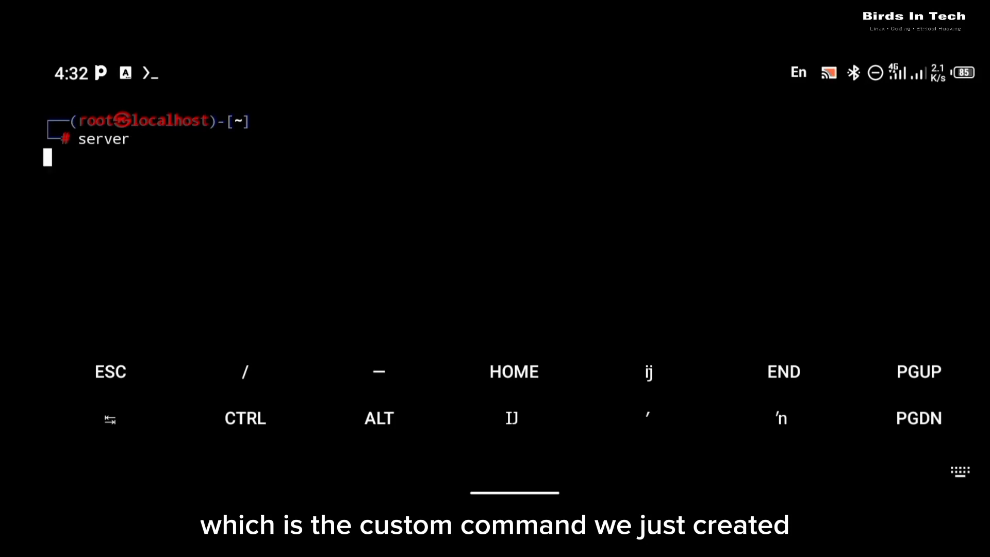
- Run the server command and submit a VNC desktop password
key("Enter")
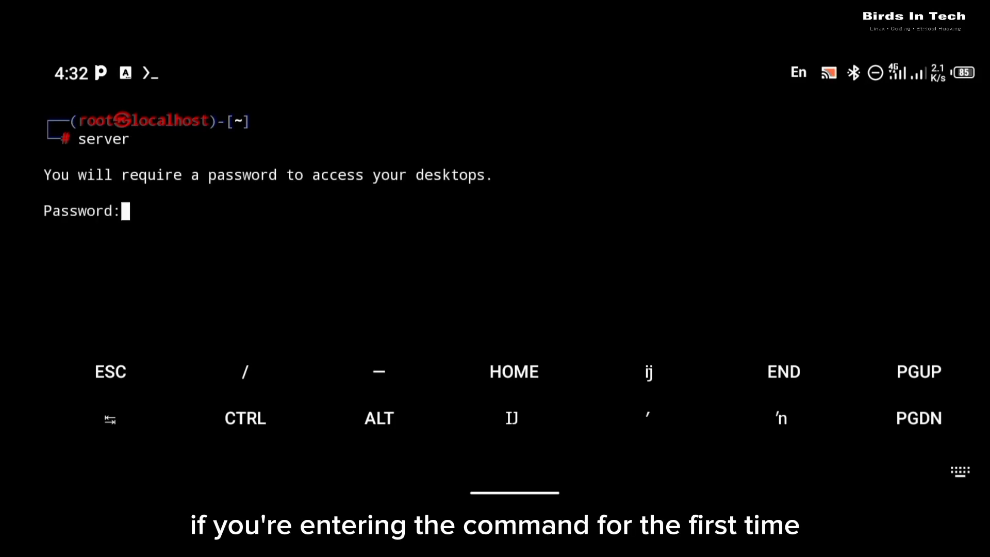
key("Enter")
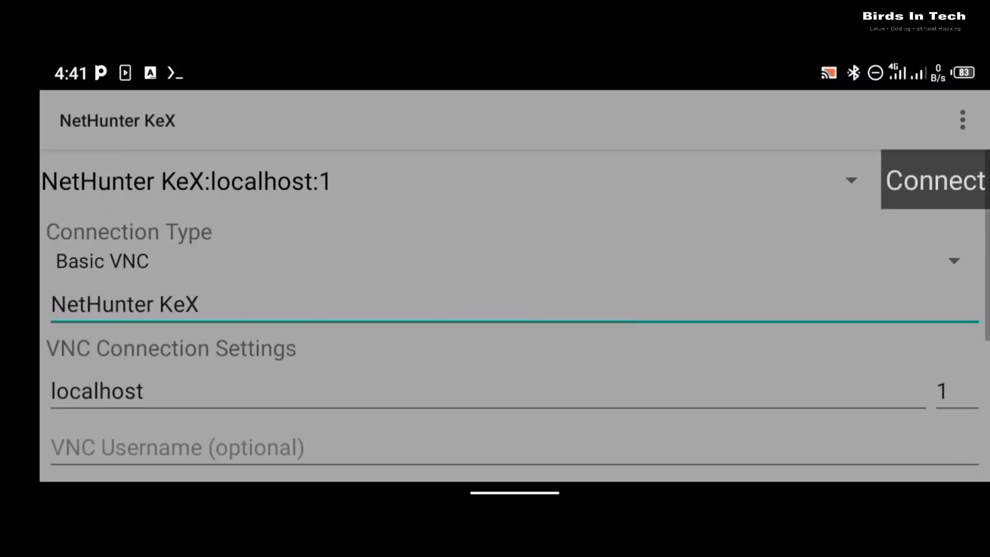
- Connect NetHunter KeX to localhost display 1 using Basic VNC
scroll("down", 3)
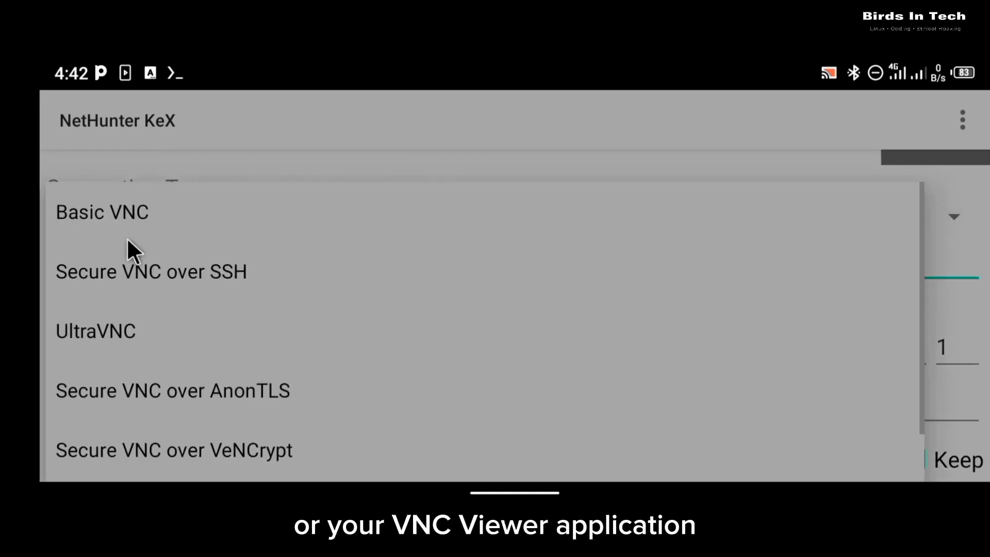
left_click(101, 212)
type("localhost")
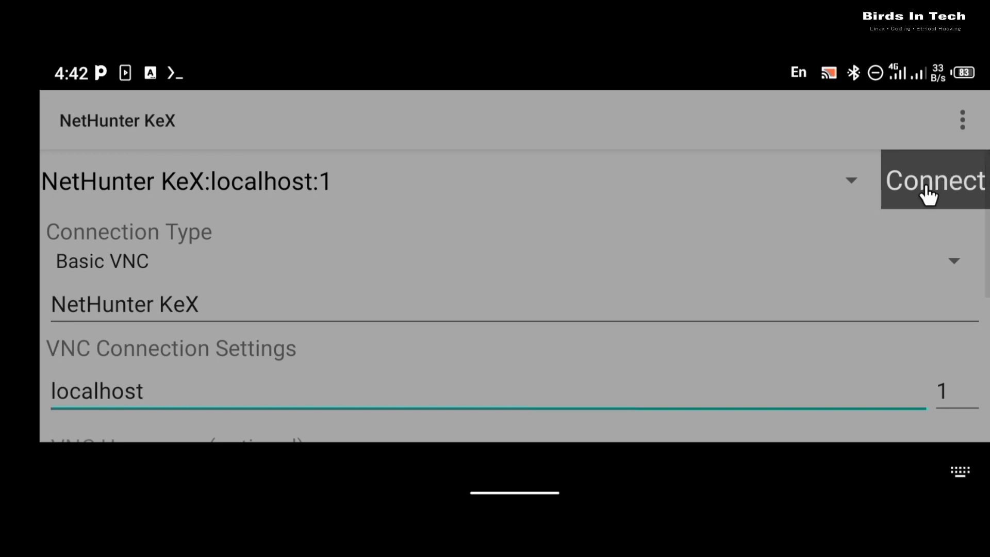
left_click(934, 180)
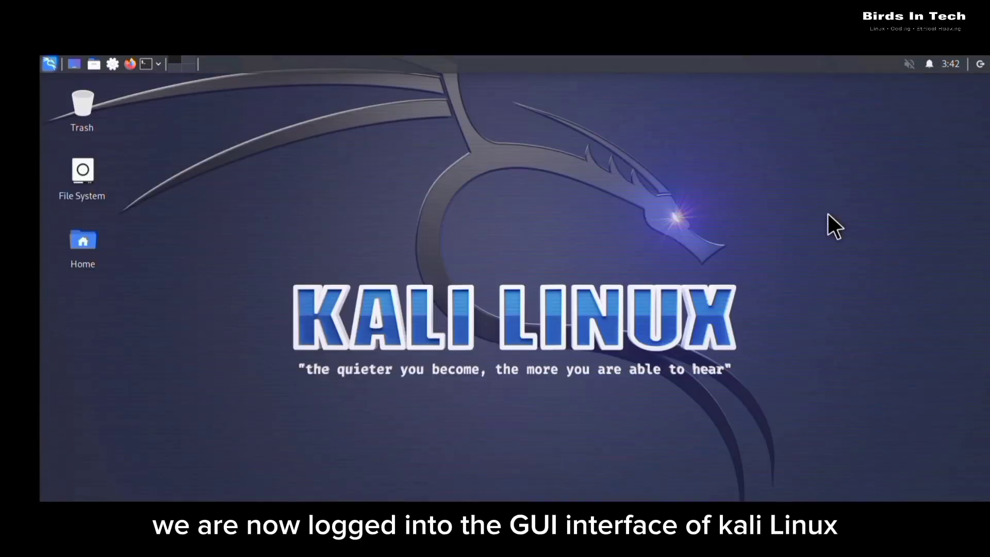
mouse_move(462, 153)
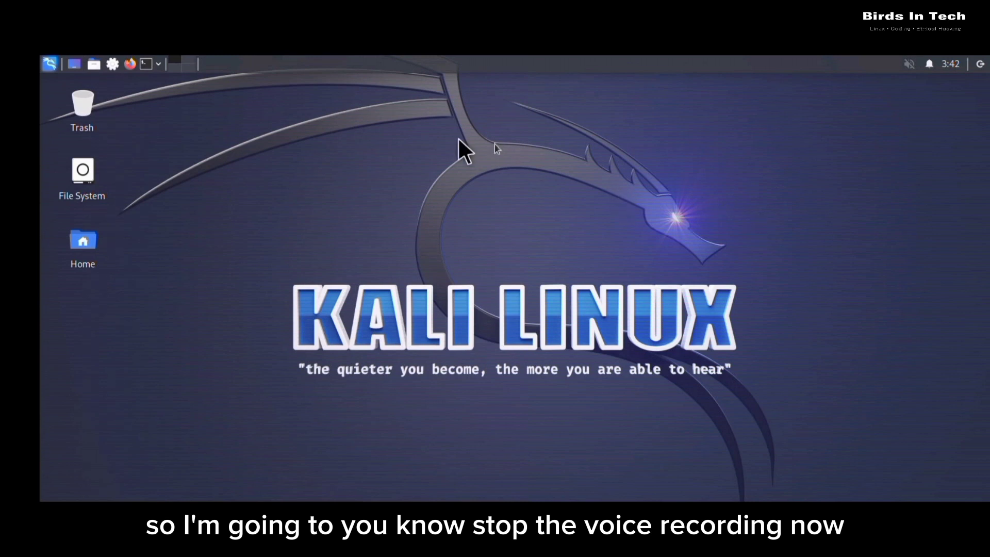
mouse_move(108, 76)
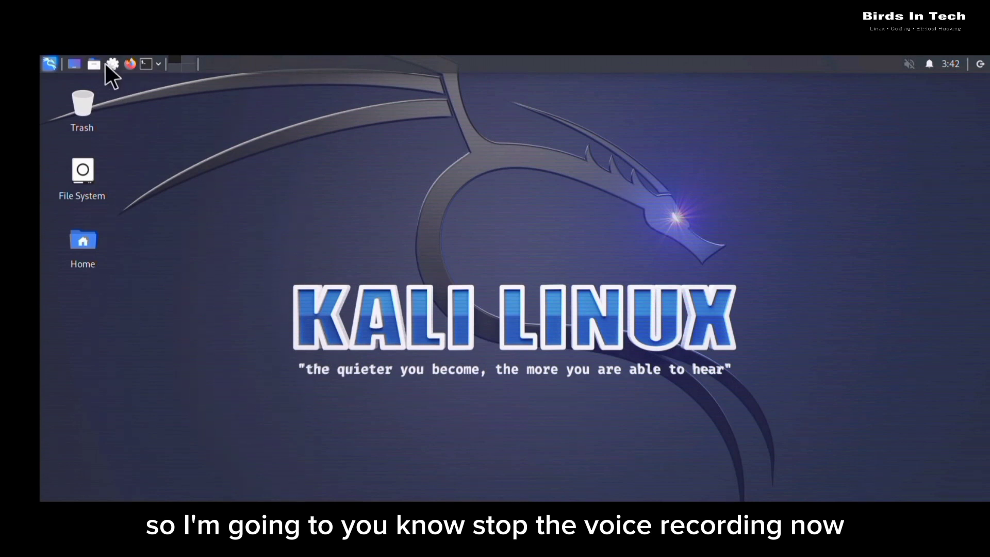
left_click(50, 63)
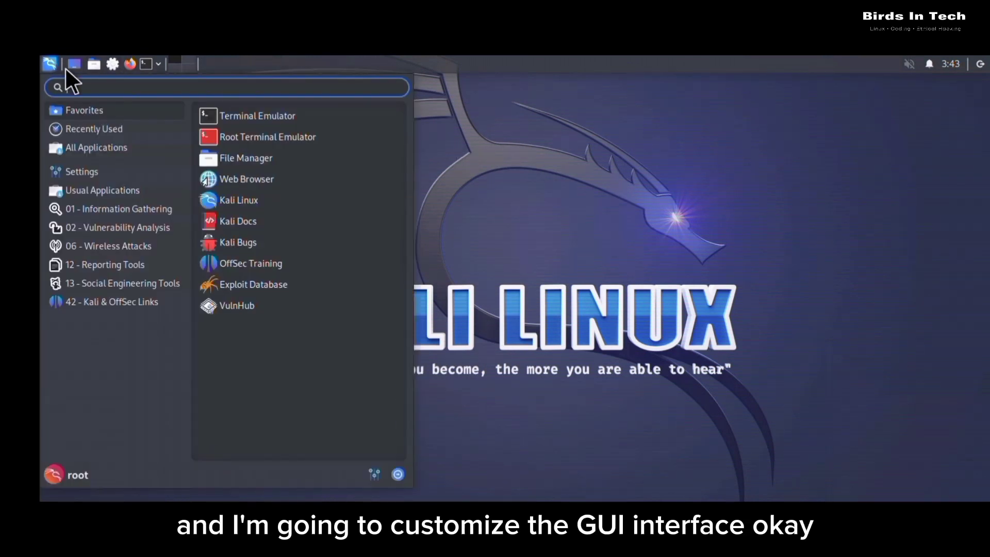
left_click(118, 209)
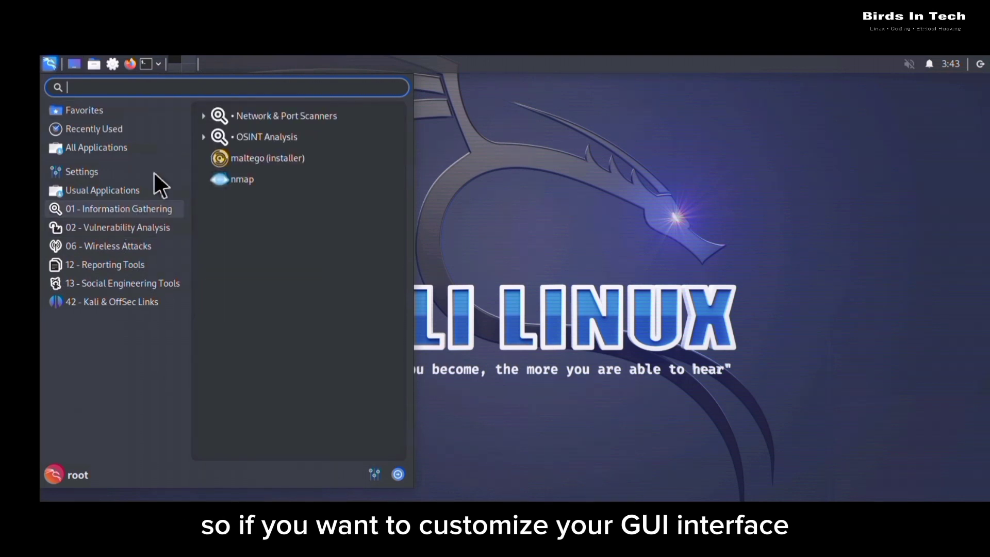
mouse_move(121, 233)
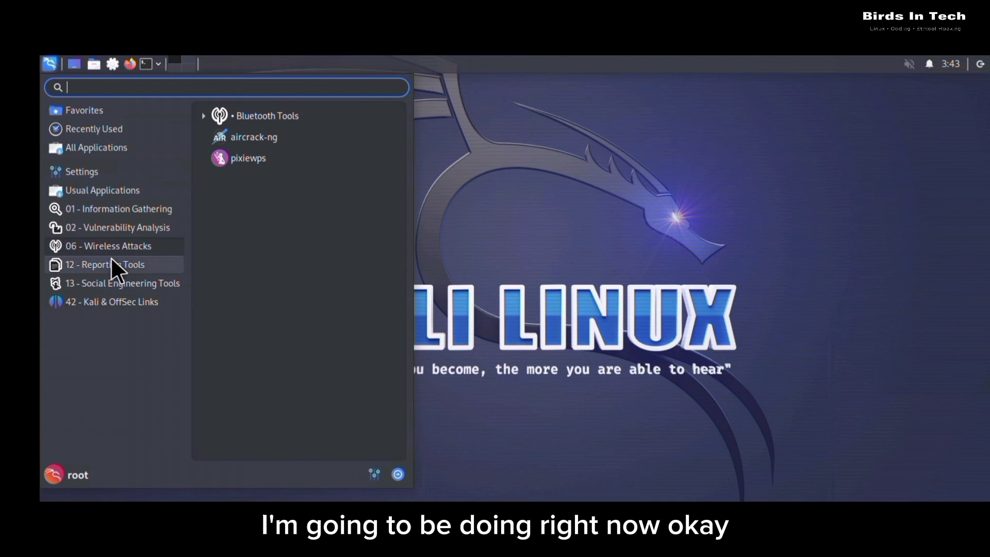
left_click(105, 264)
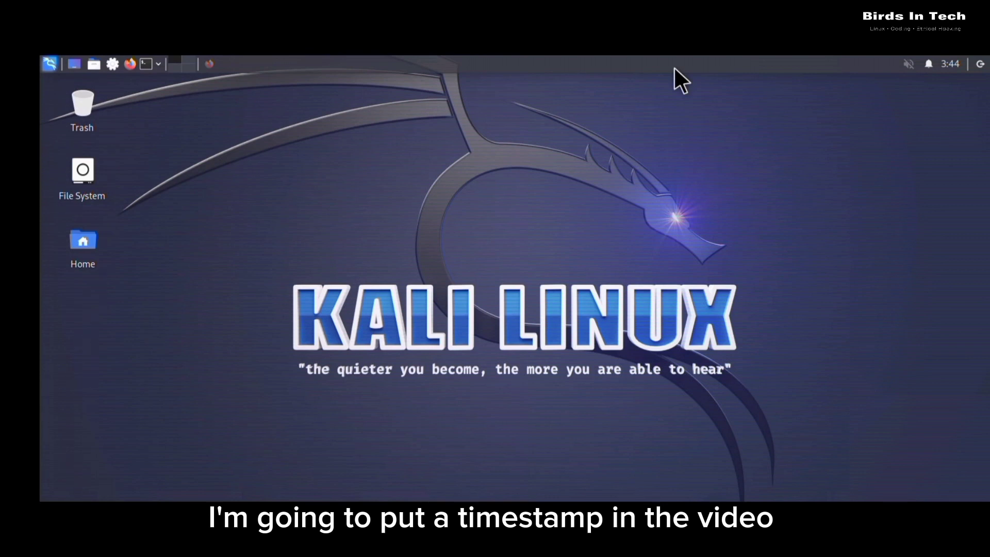
- Open Panel 1 preferences from the panel menu and select the first launcher under Items
right_click(680, 62)
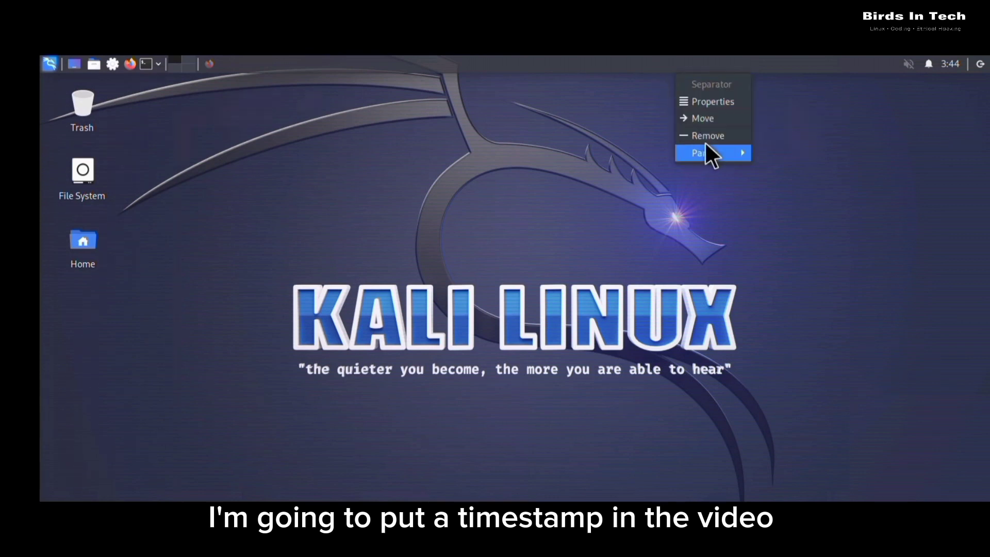
mouse_move(741, 173)
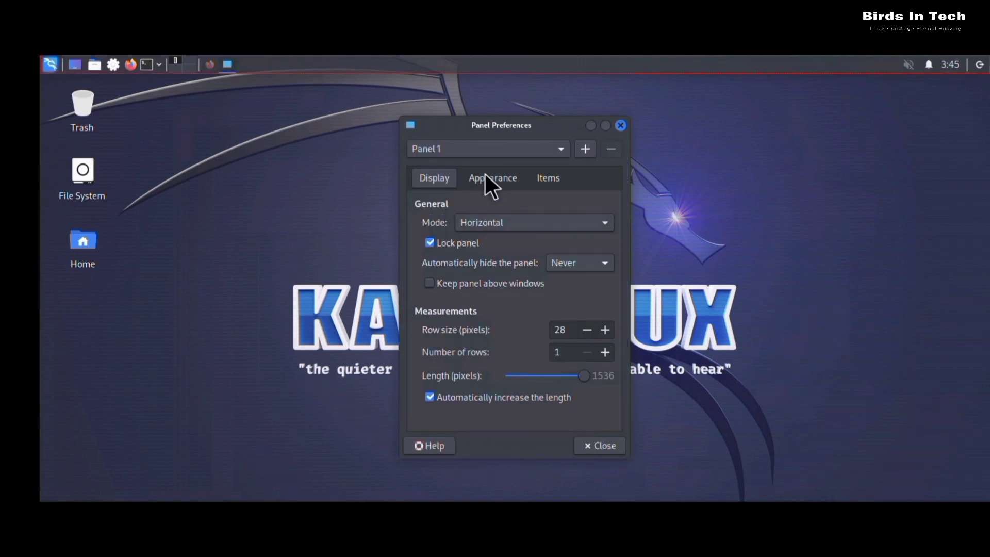
left_click(492, 178)
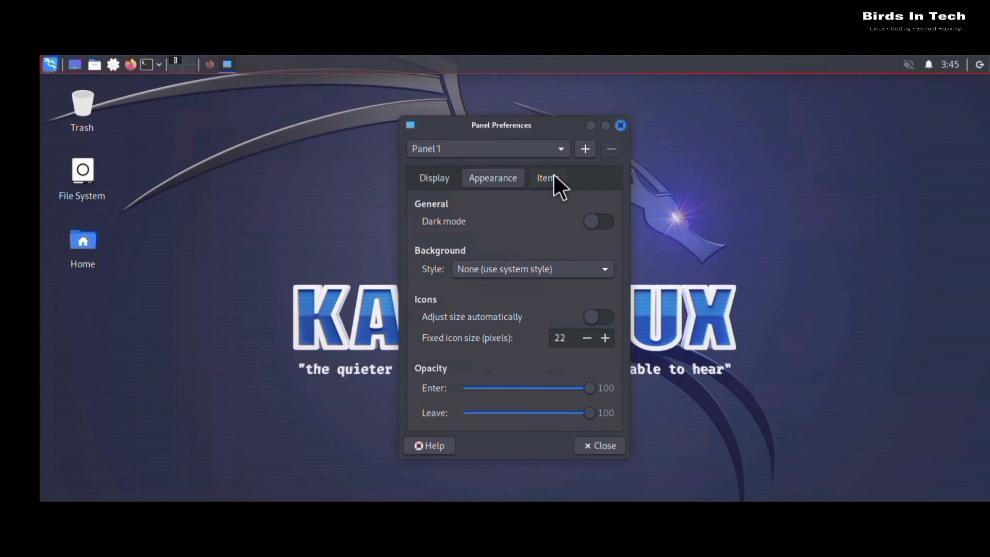
left_click(548, 177)
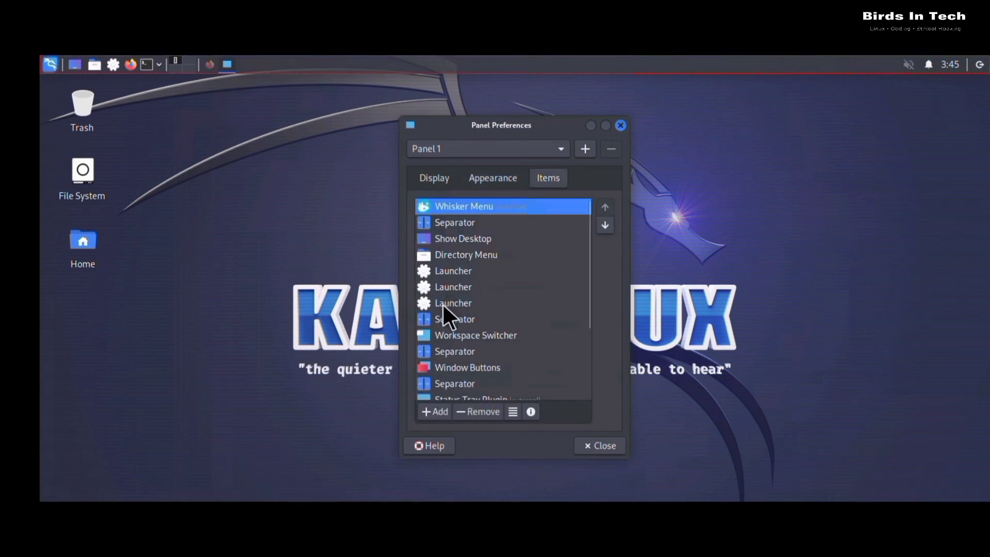
left_click(453, 270)
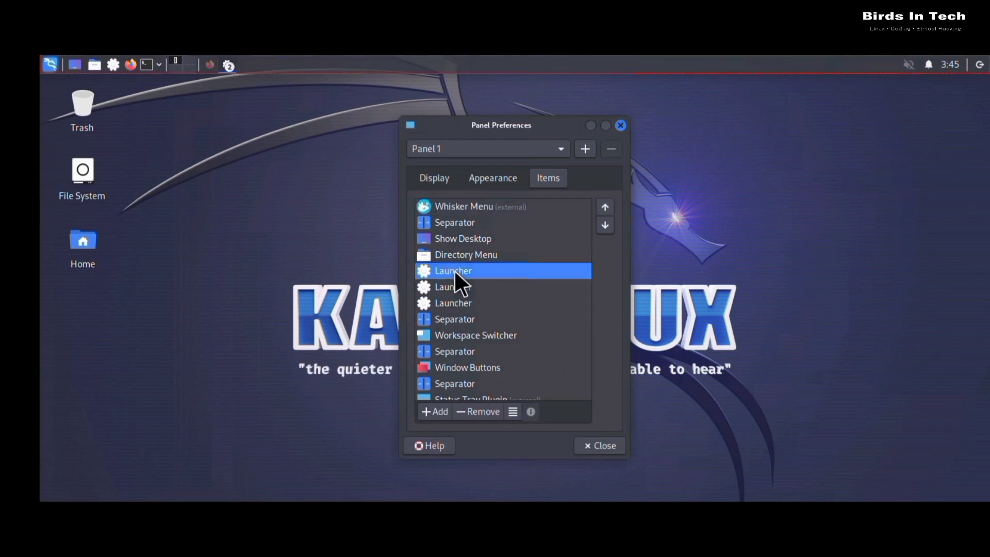
mouse_move(490, 138)
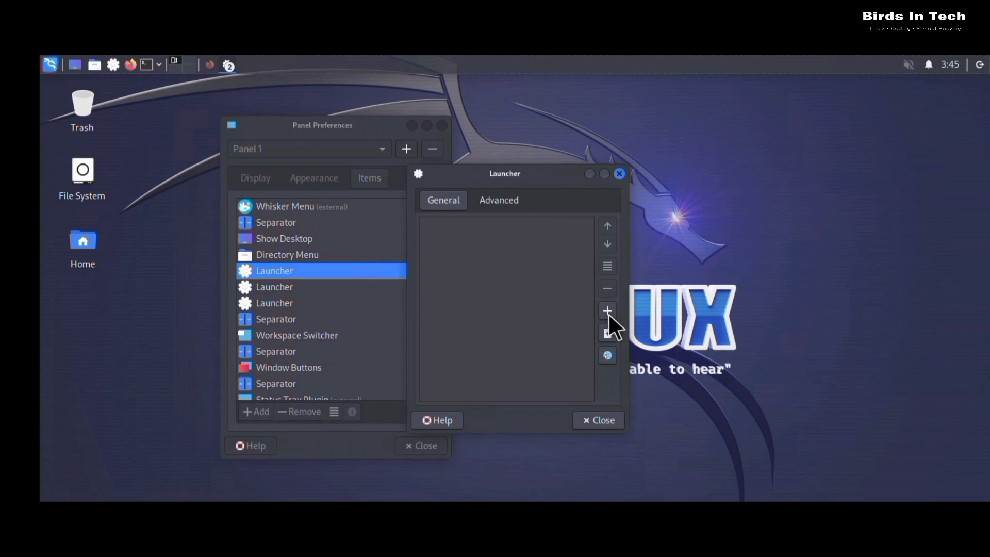
- Search 'ex', add Exploit Database to the first panel launcher, and close its dialogs
left_click(607, 310)
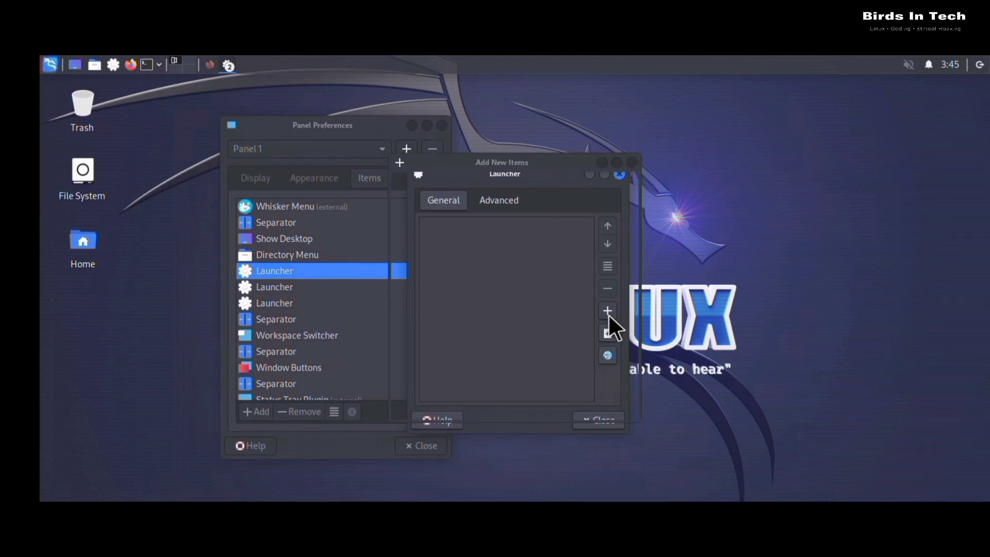
left_click(608, 310)
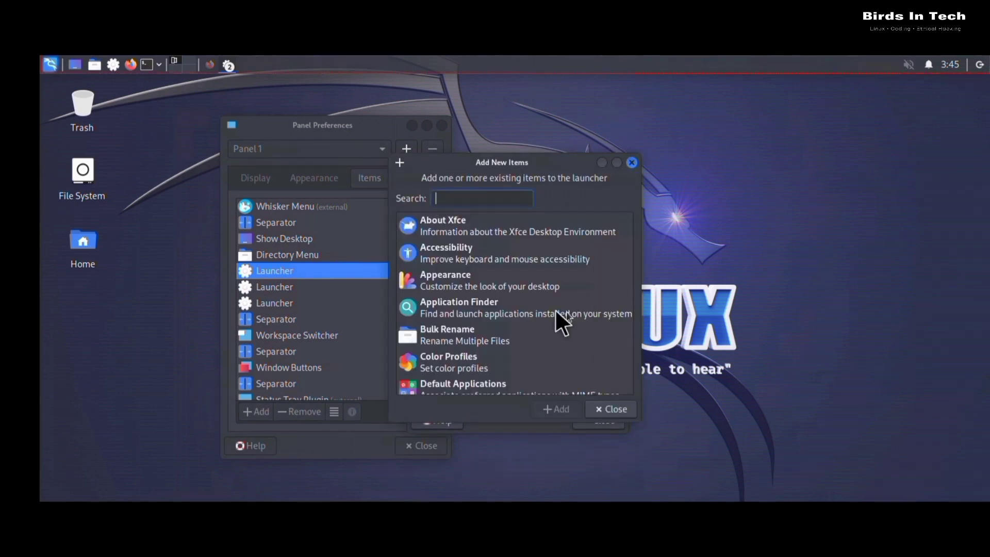
type("e")
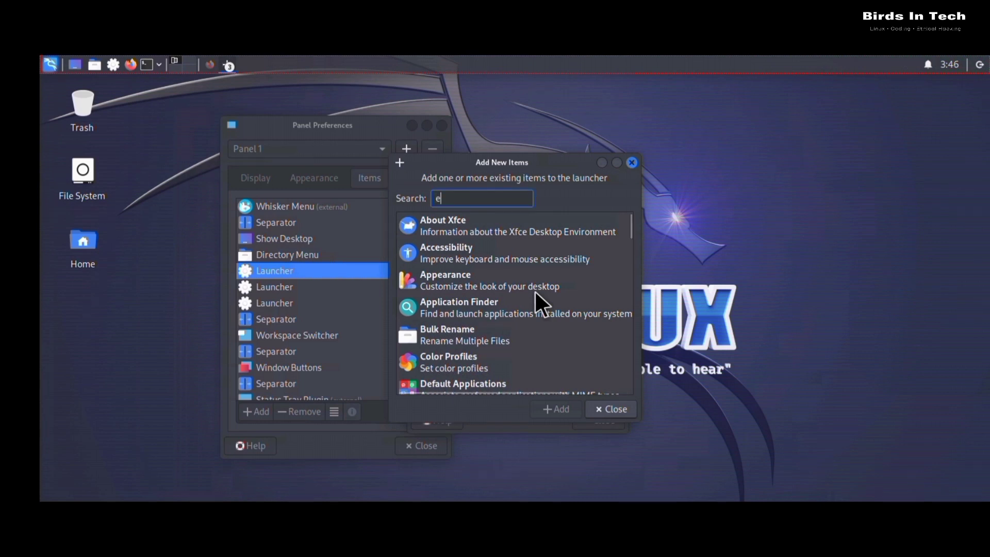
type("x")
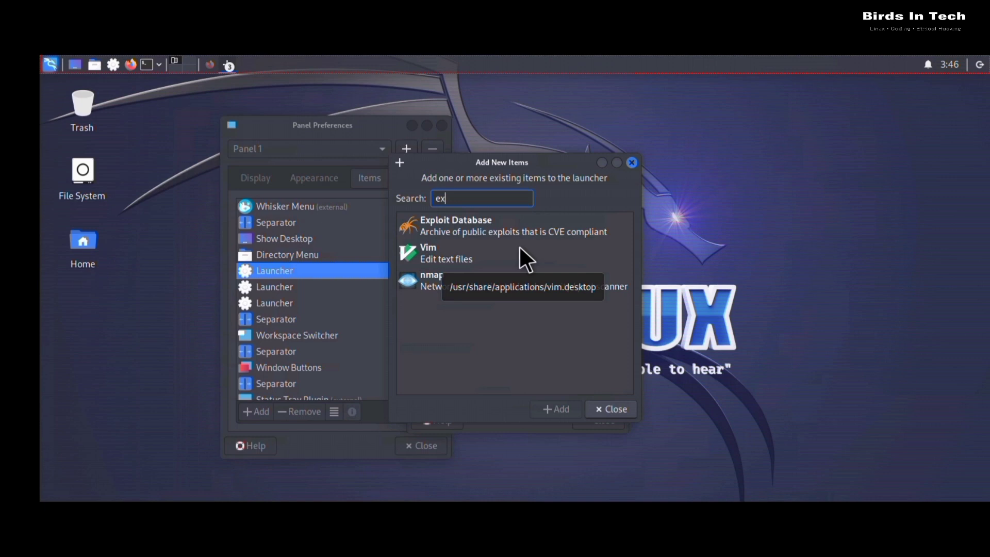
left_click(482, 226)
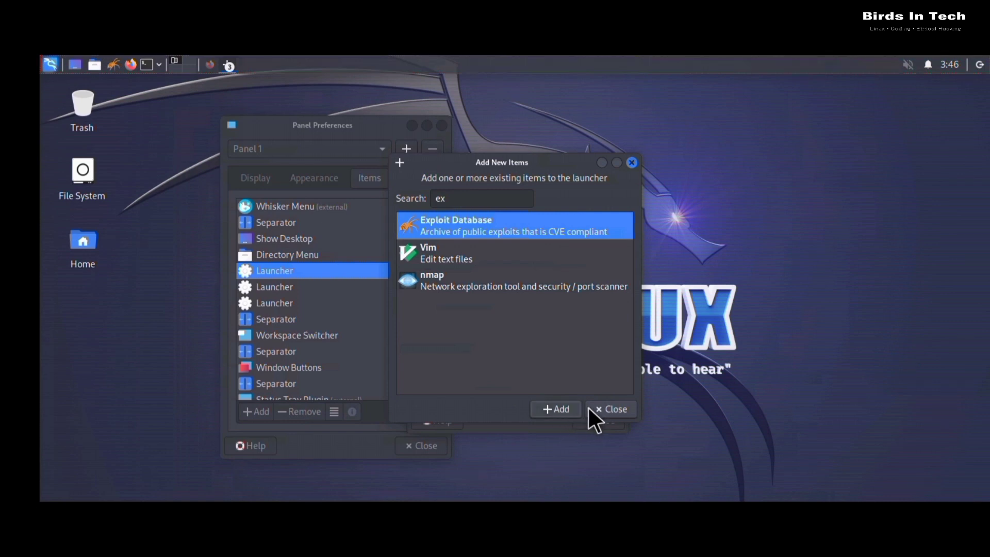
left_click(555, 409)
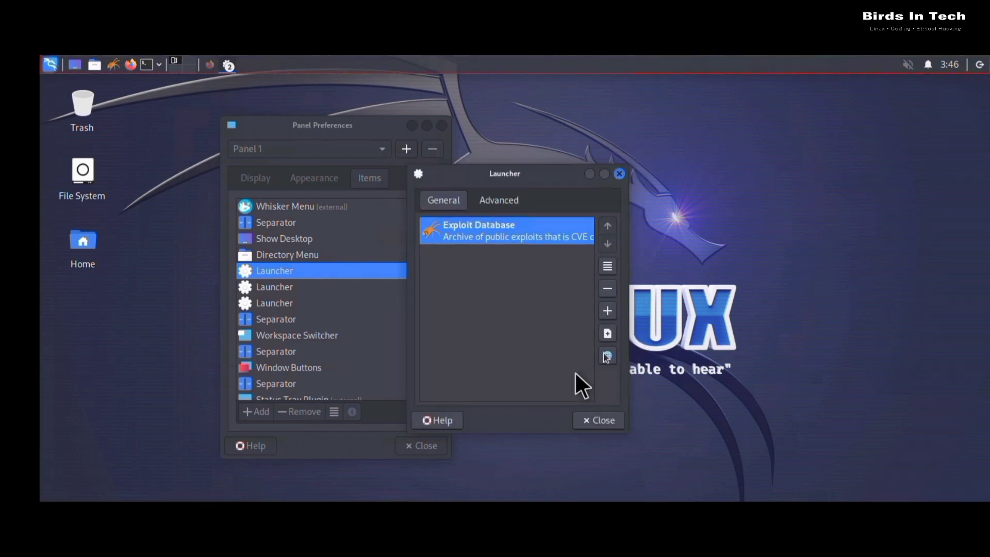
left_click(598, 420)
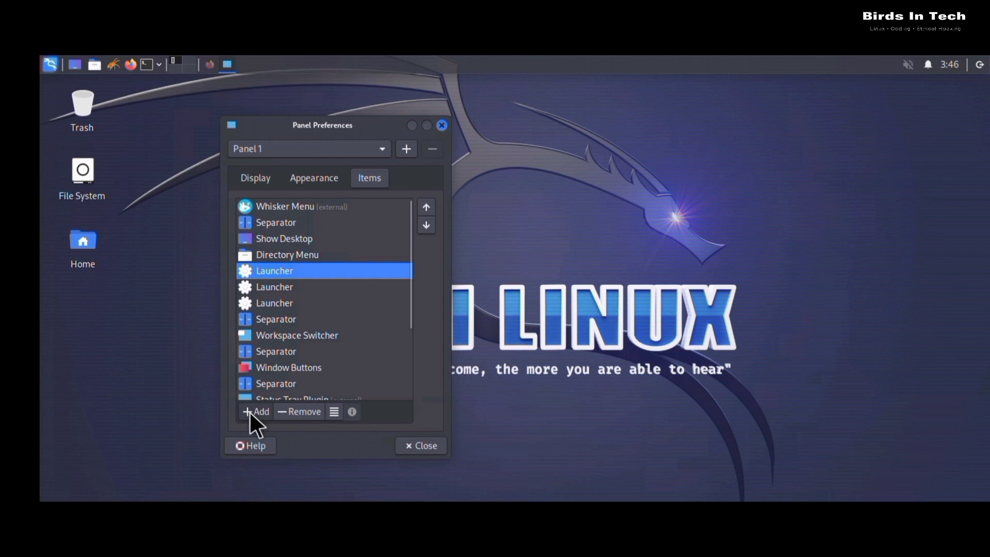
- Add a new Launcher item to Panel 1 and move it up three places beside the other launchers
left_click(257, 411)
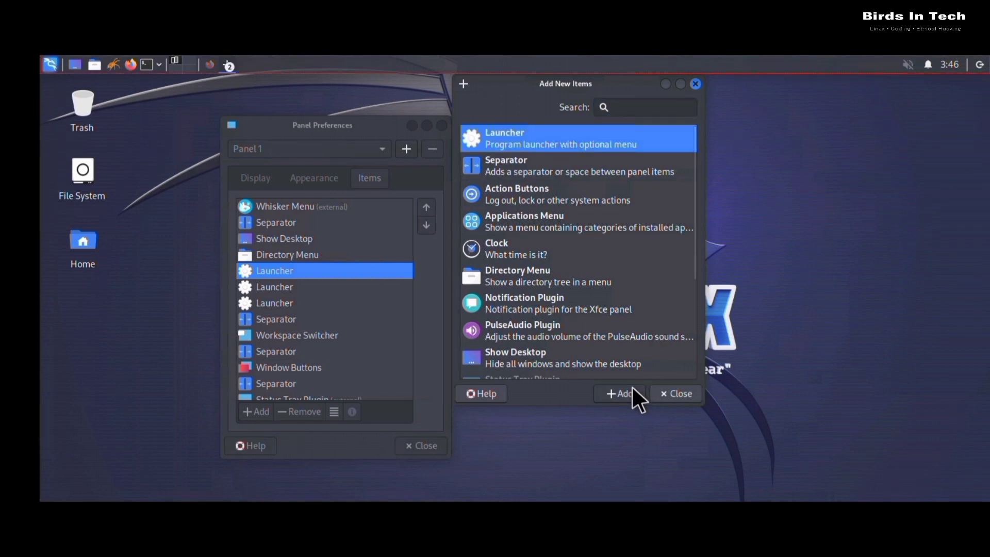
mouse_move(493, 411)
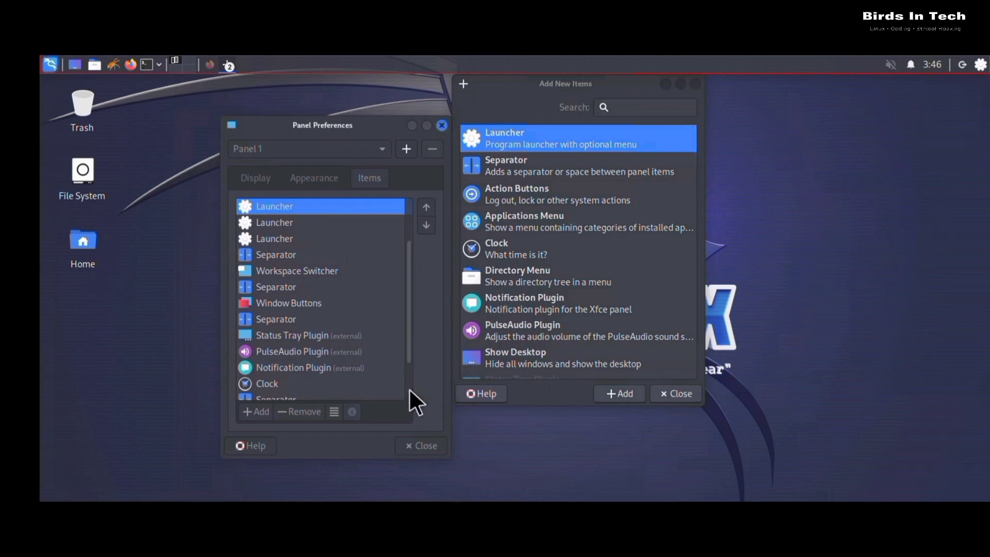
scroll("down", 3)
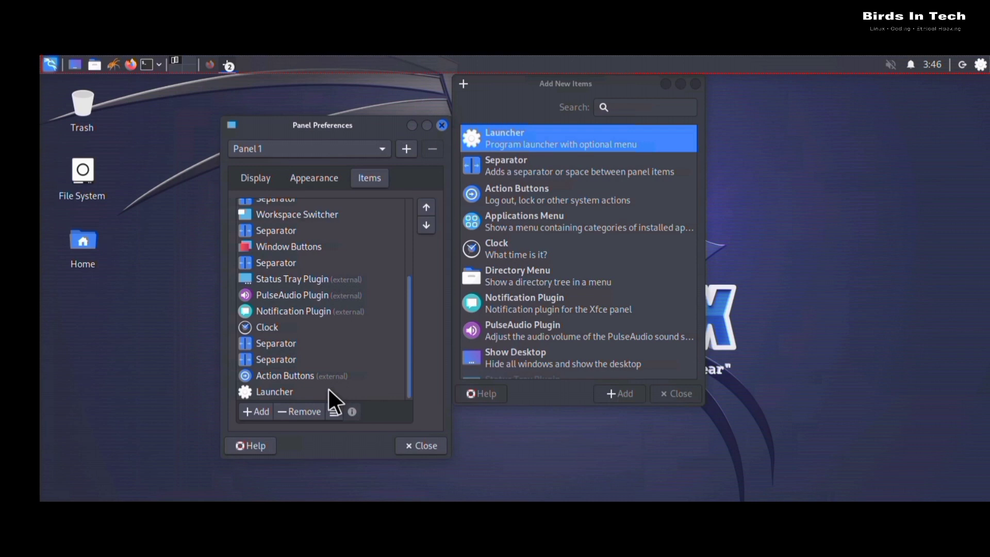
left_click(273, 391)
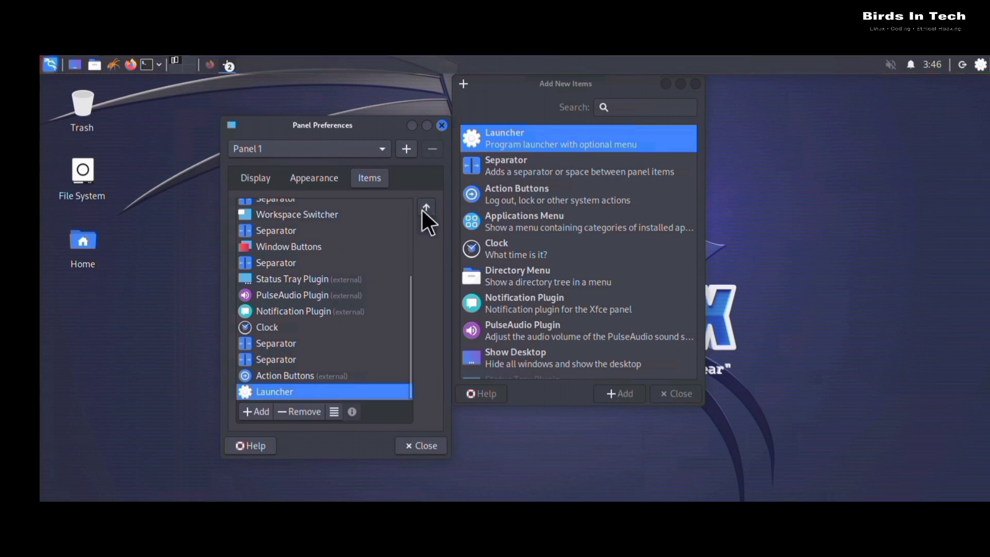
left_click(425, 207)
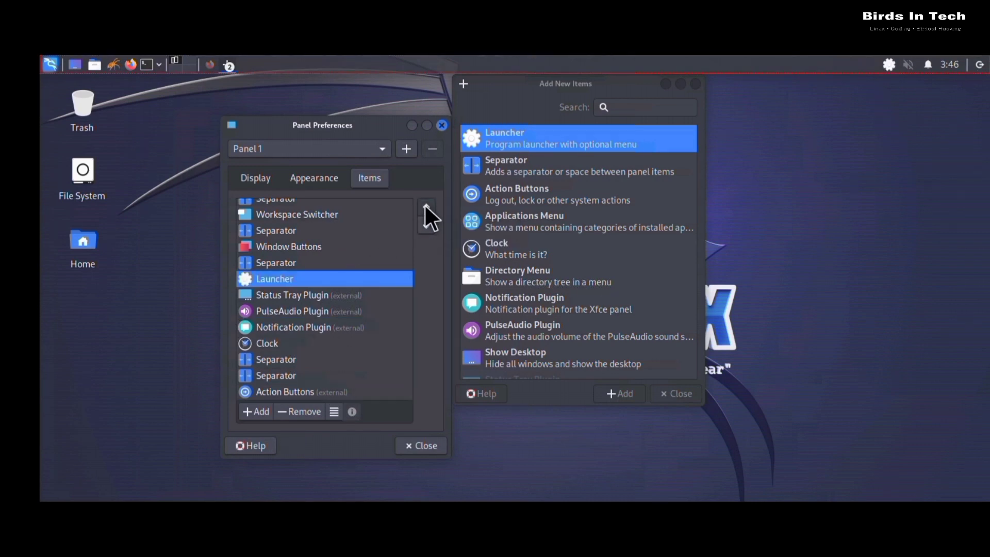
left_click(426, 208)
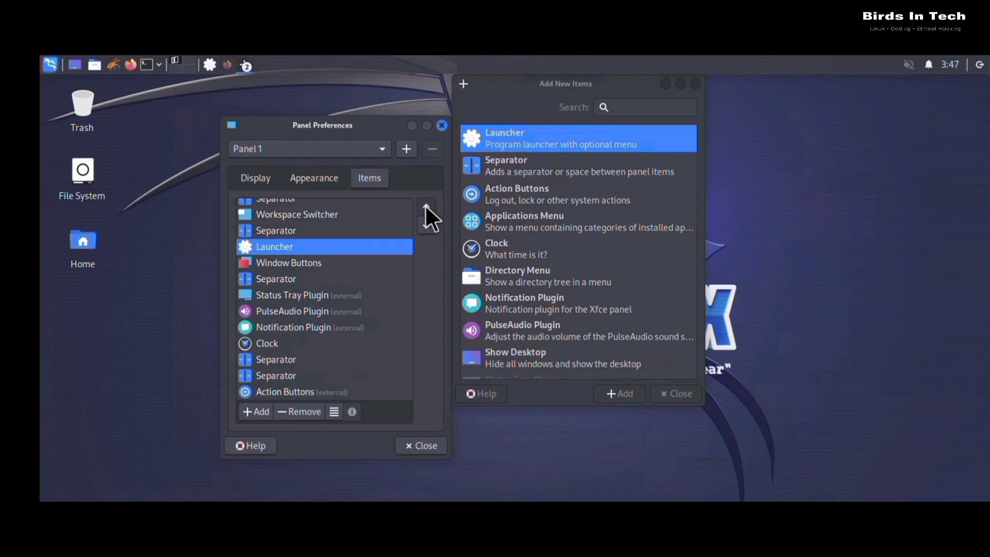
left_click(426, 209)
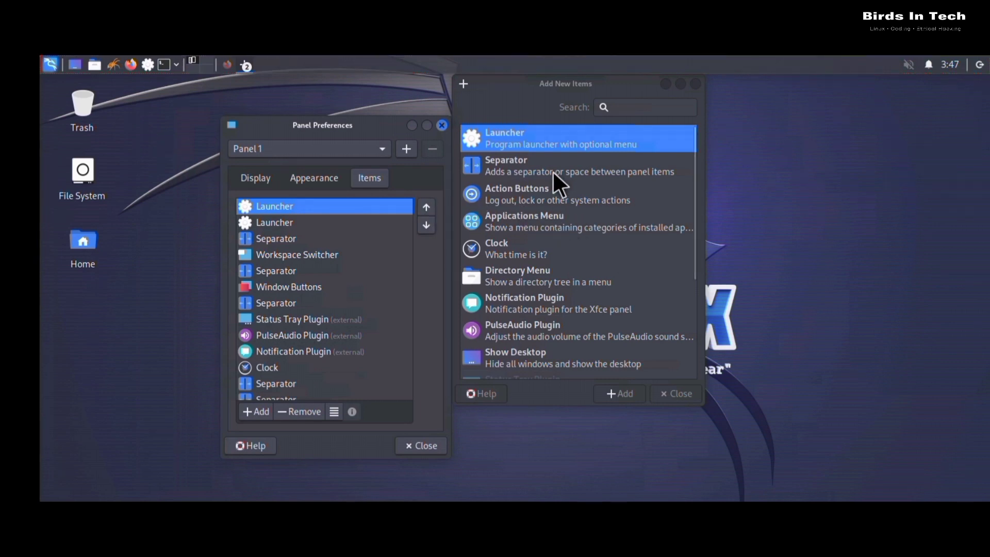
mouse_move(385, 233)
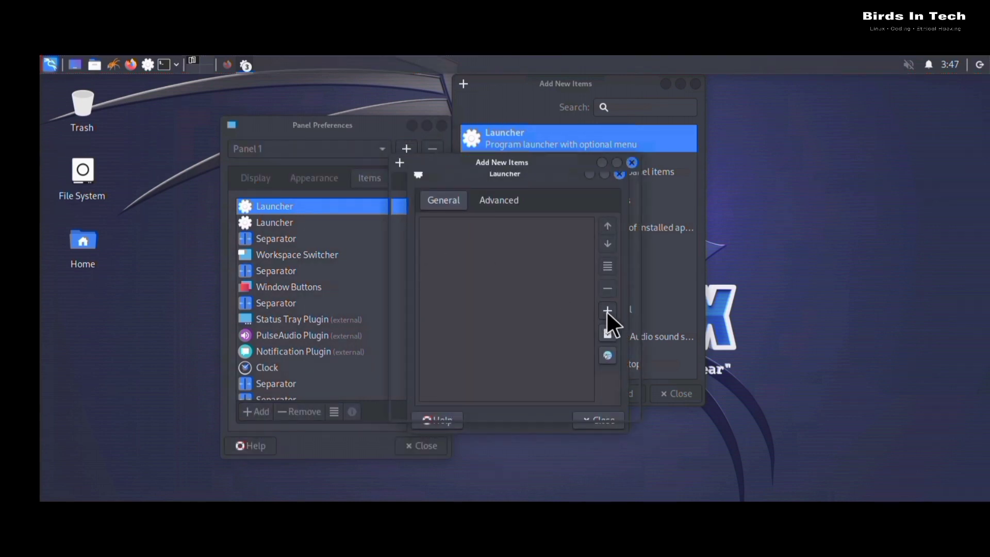
- Search 'vim', add Vim to the new launcher, and close the chooser and launcher dialogs
left_click(607, 310)
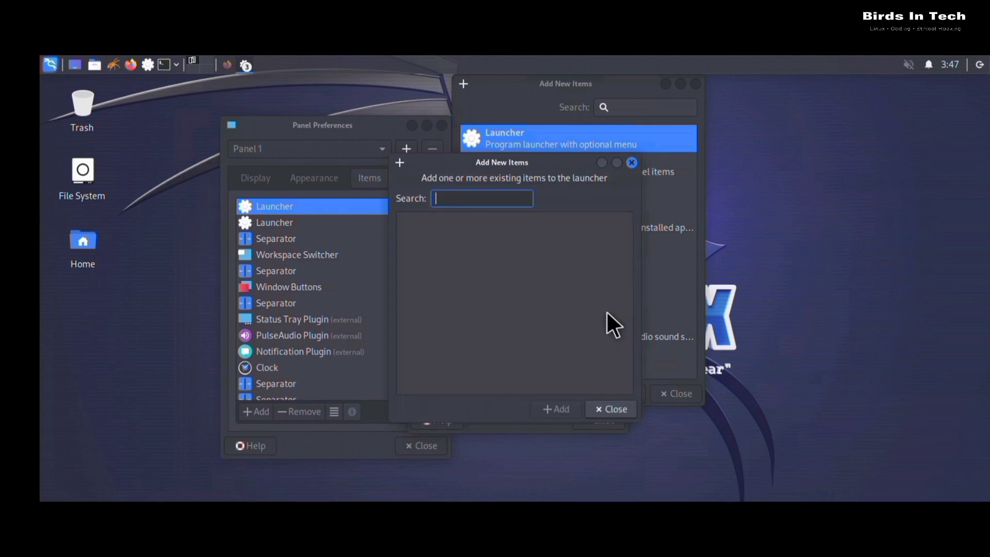
type("vim")
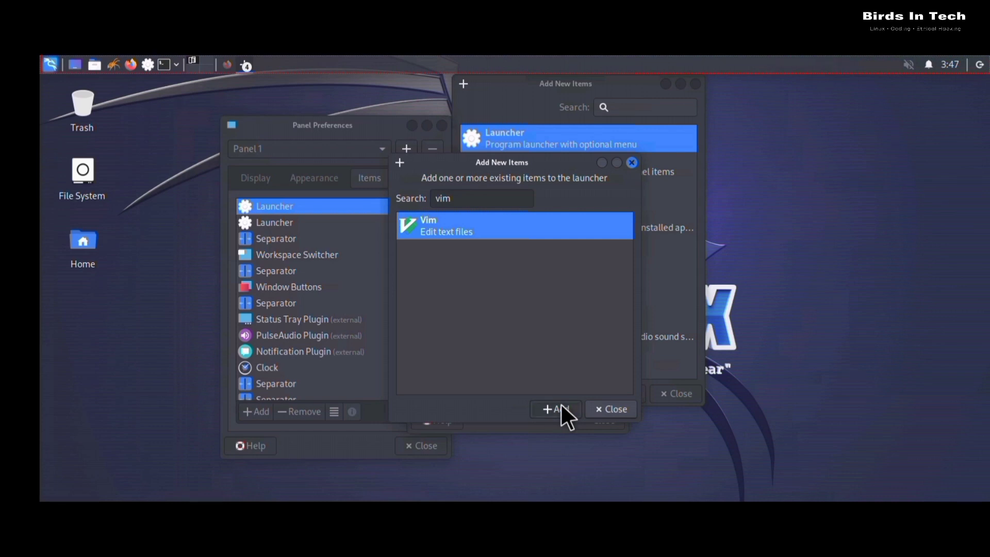
left_click(555, 409)
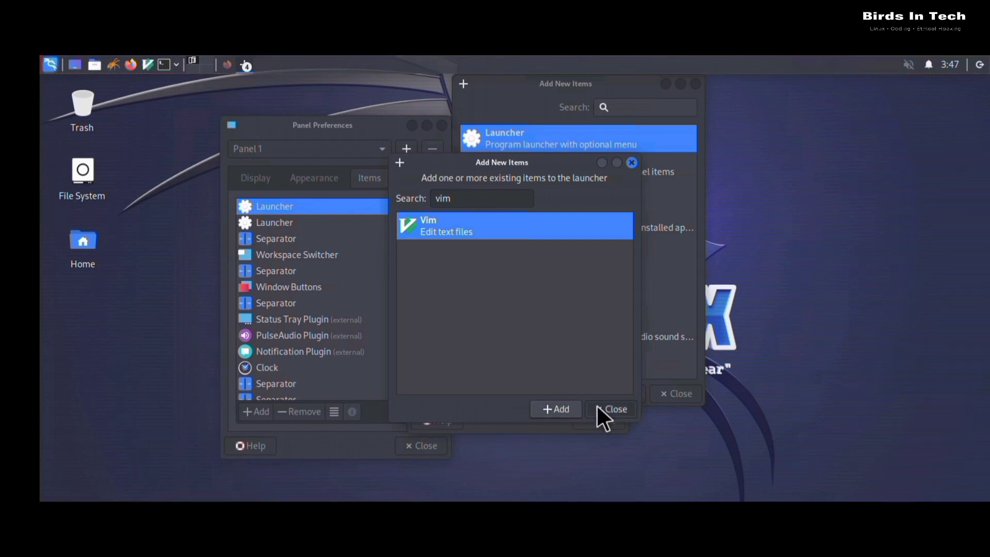
left_click(615, 409)
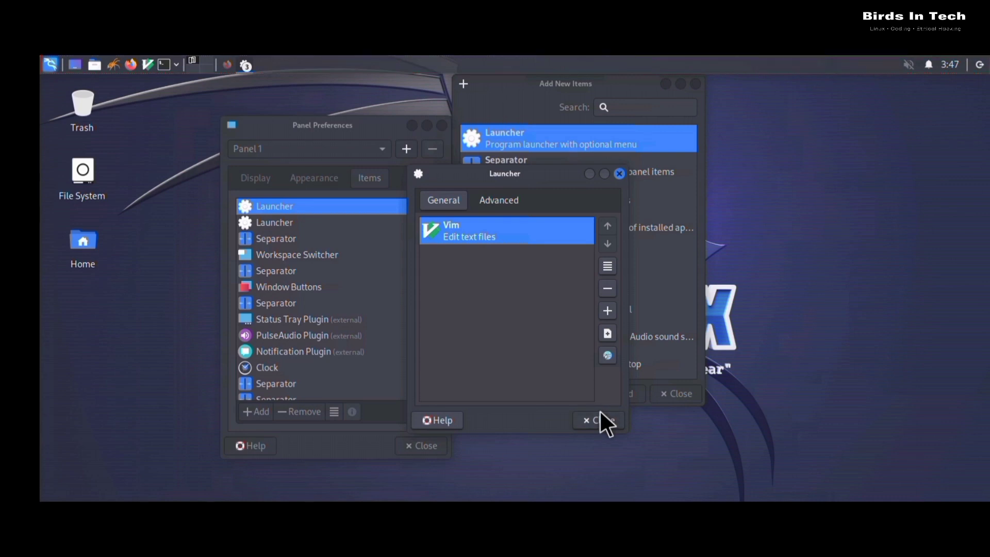
left_click(598, 420)
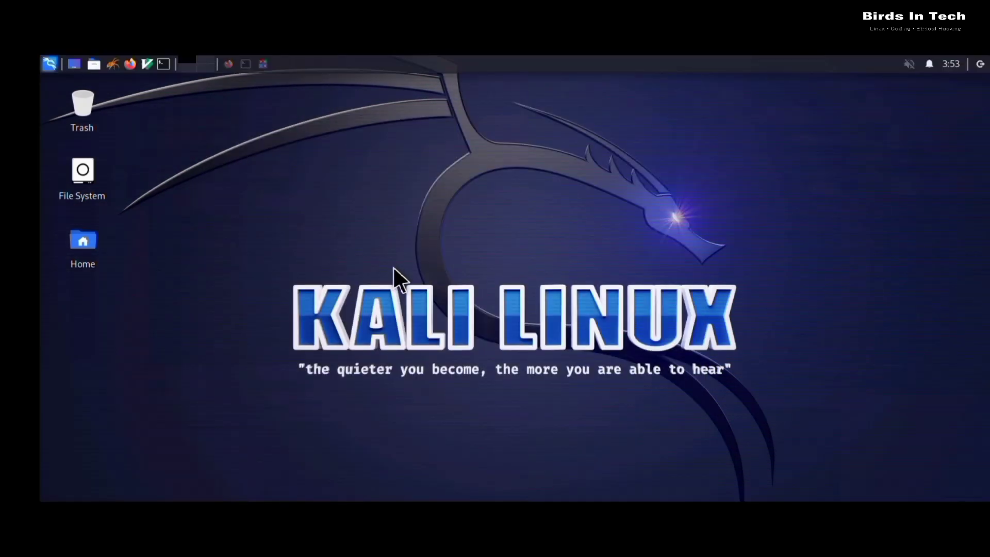
- Set the desktop background to the red Kali Linux wallpaper through Desktop Settings
right_click(397, 284)
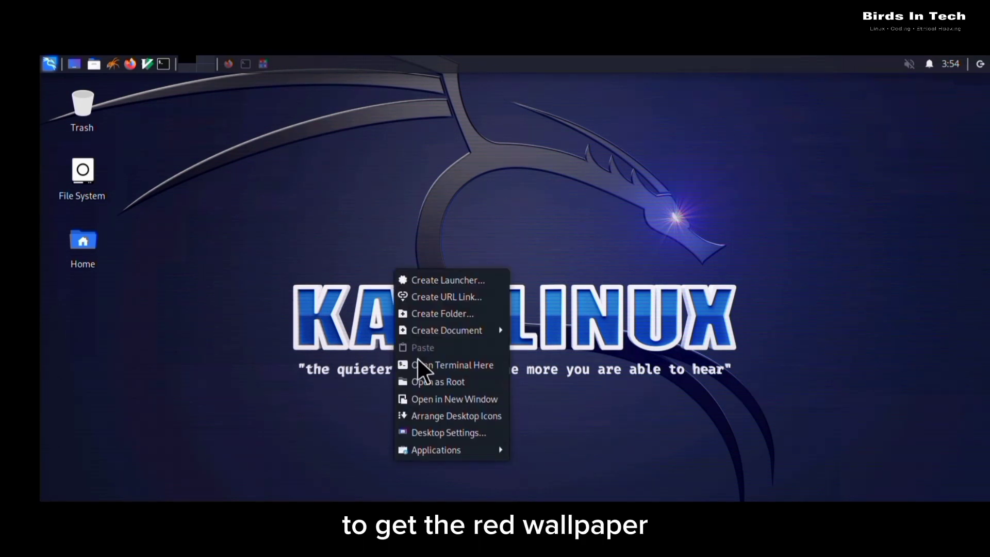
mouse_move(428, 445)
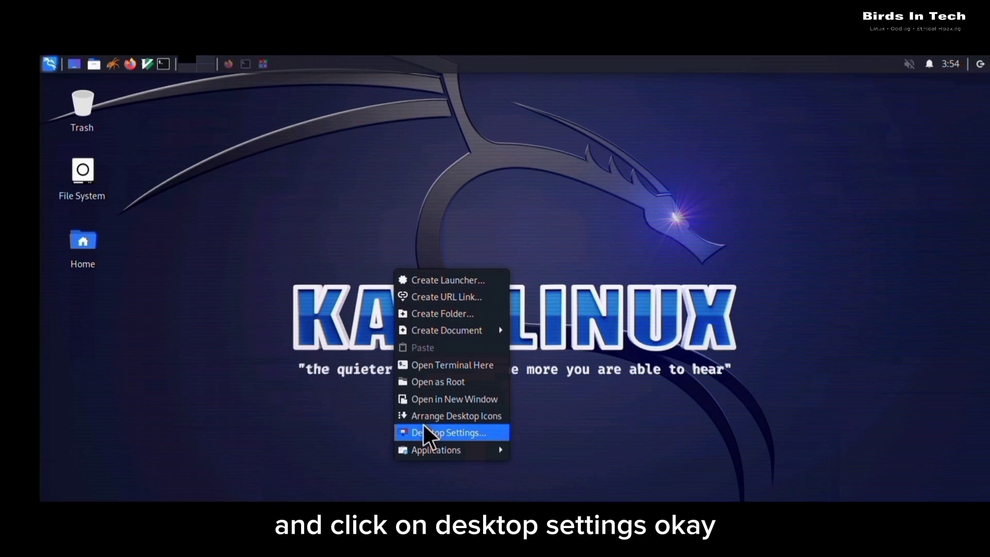
left_click(448, 432)
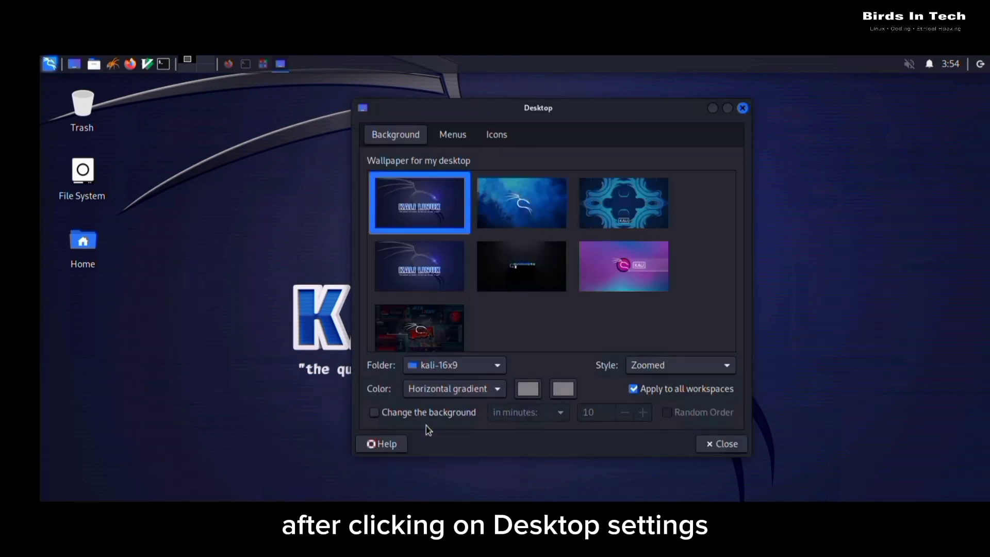
mouse_move(336, 355)
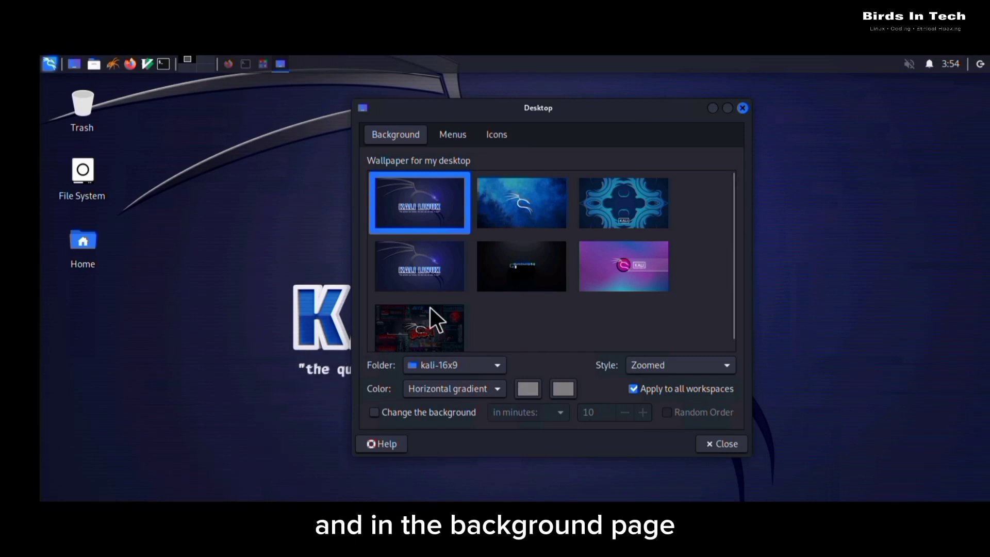
left_click(419, 327)
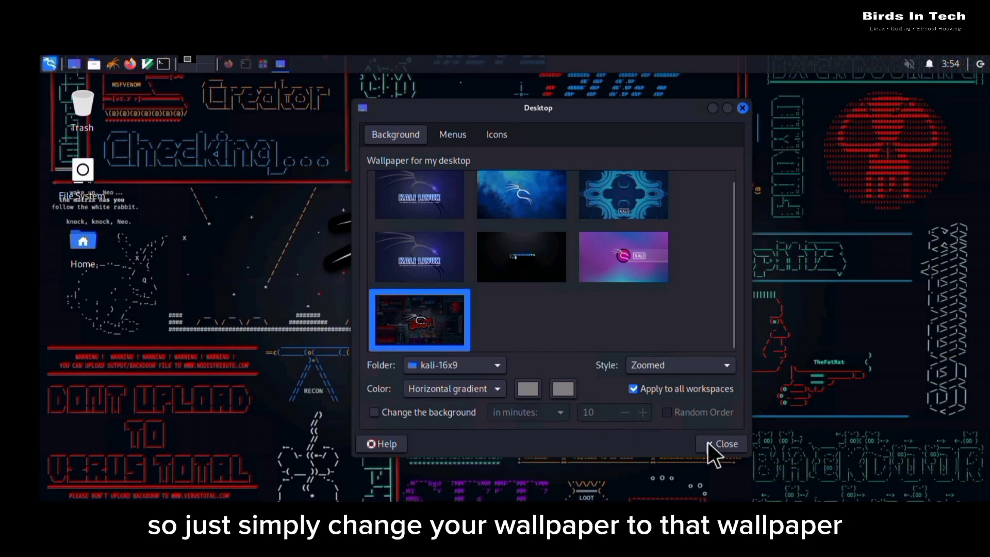
left_click(722, 444)
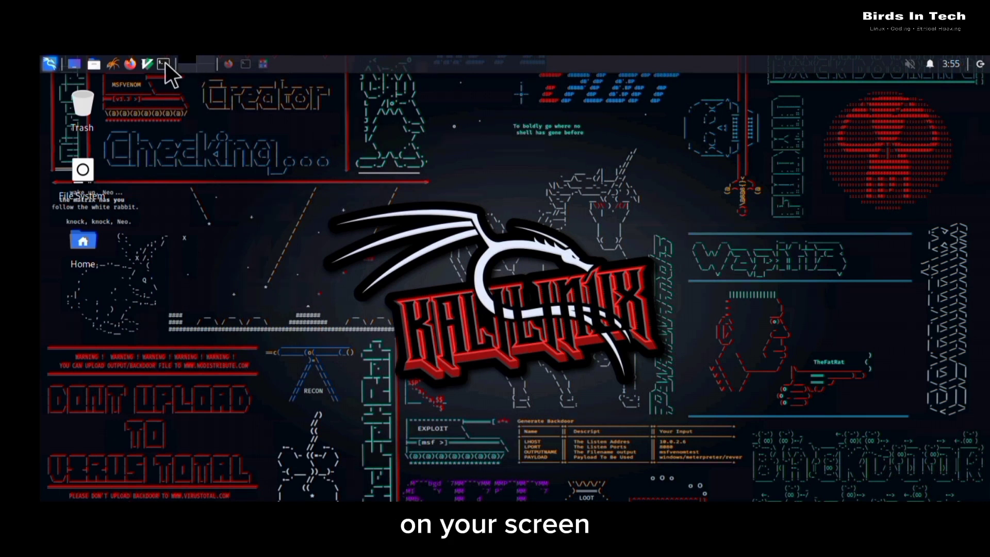
- Choose GNOME Terminal as the preferred terminal application
left_click(165, 64)
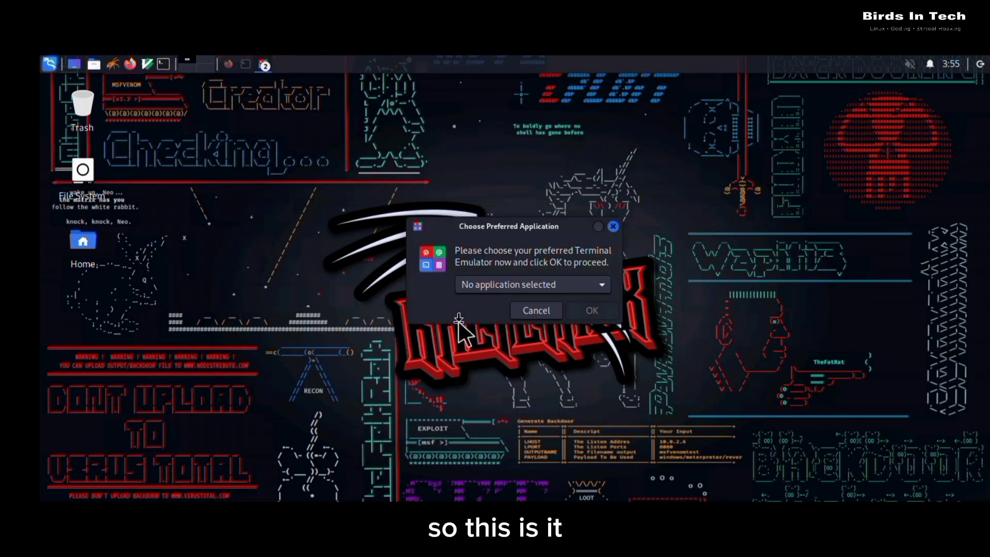
left_click(532, 285)
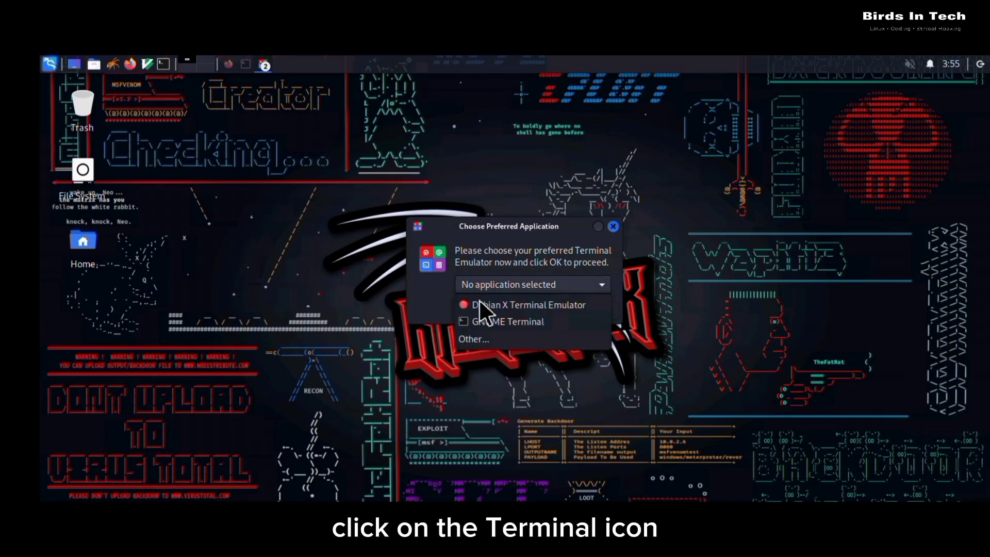
left_click(509, 322)
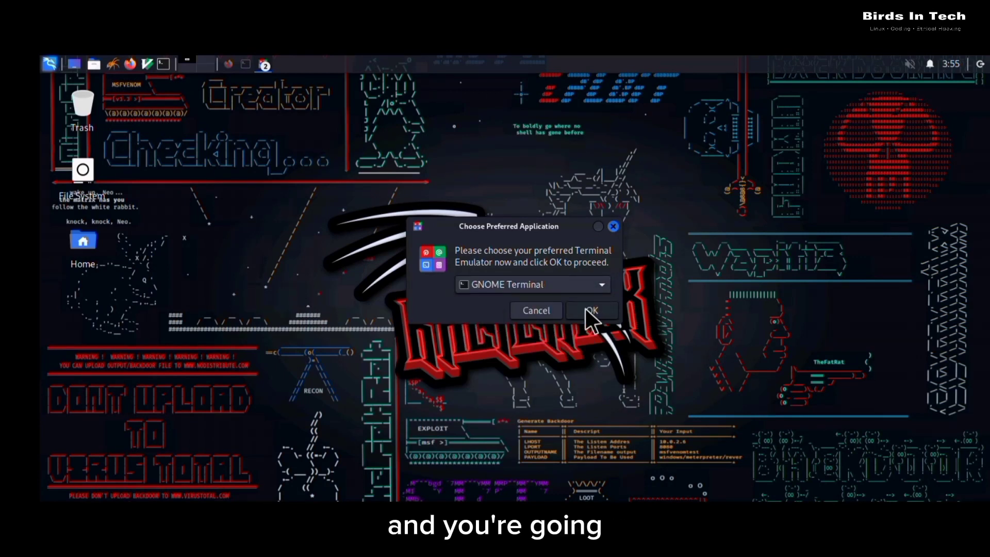
left_click(592, 310)
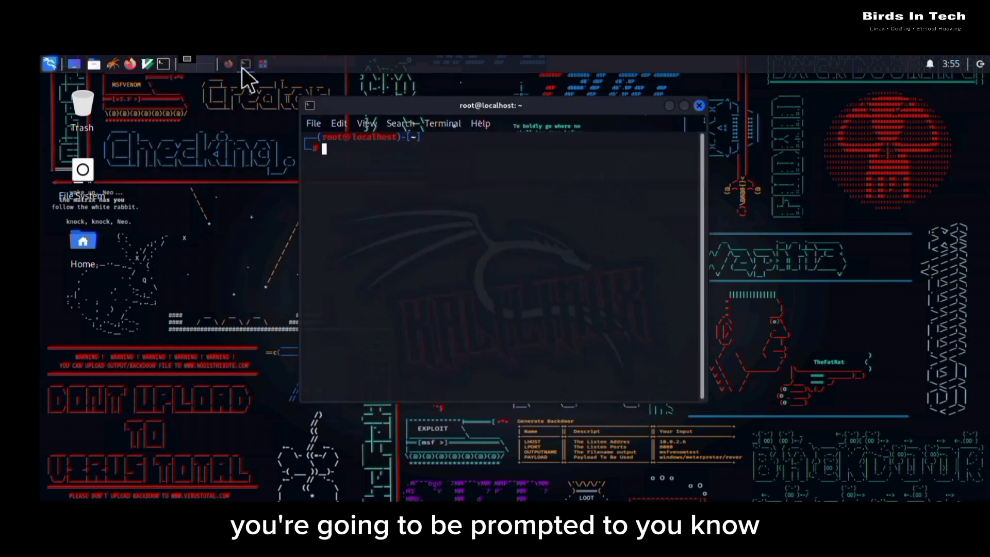
mouse_move(430, 167)
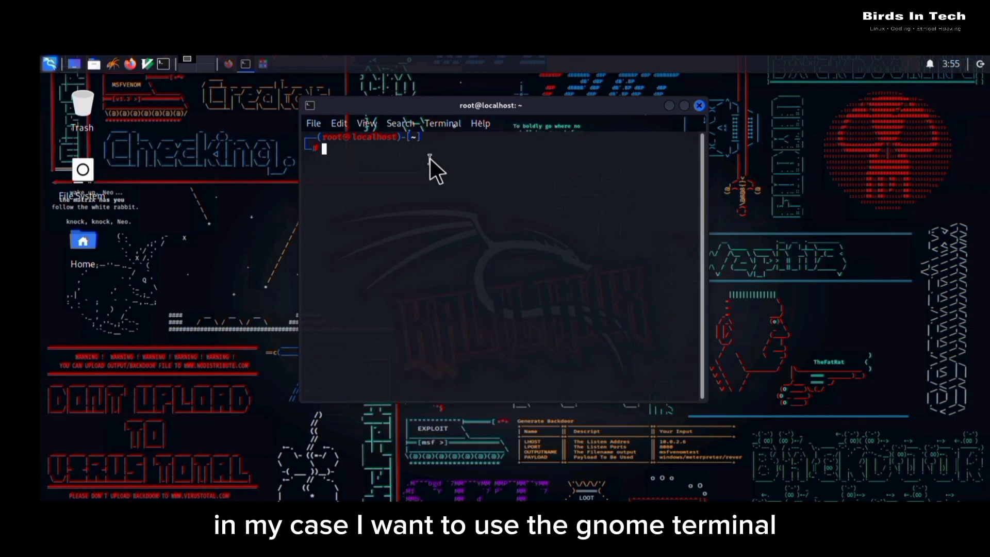
- Run neofetch in the terminal to show the system summary
type("neofet")
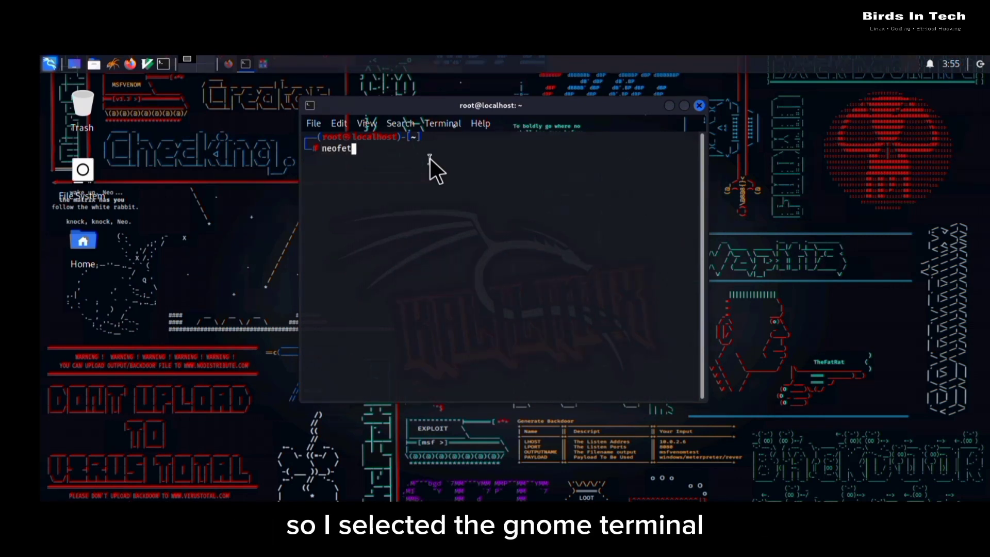
type("ch")
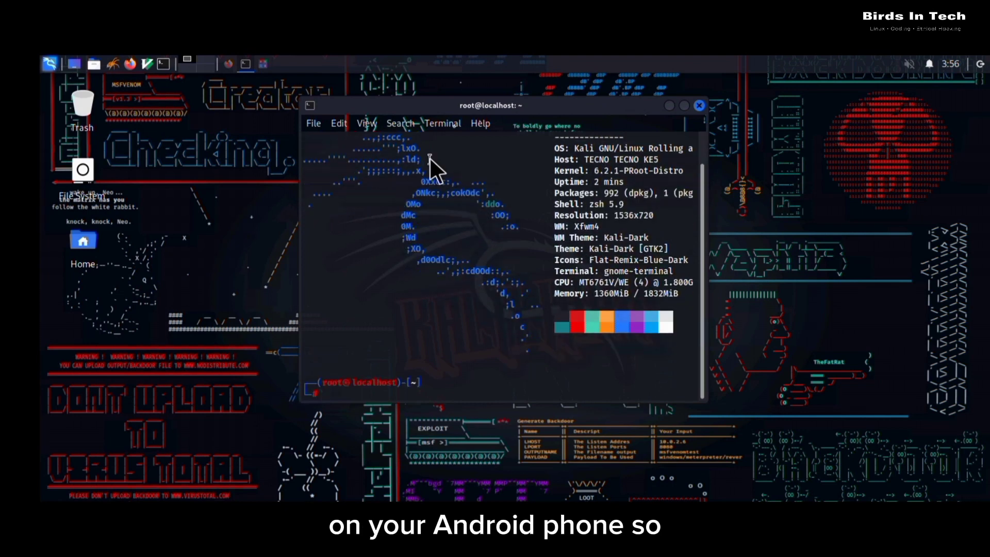
left_click(699, 105)
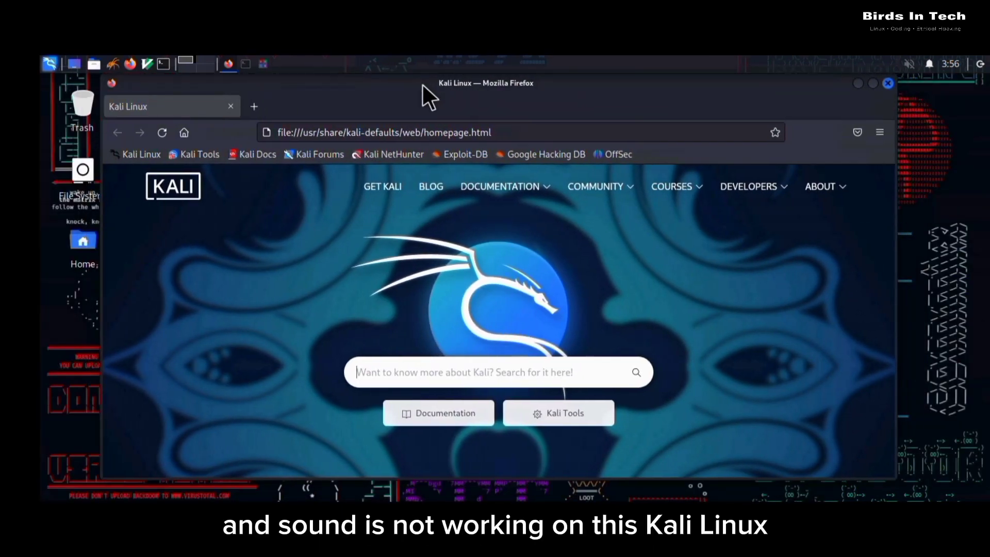
mouse_move(832, 81)
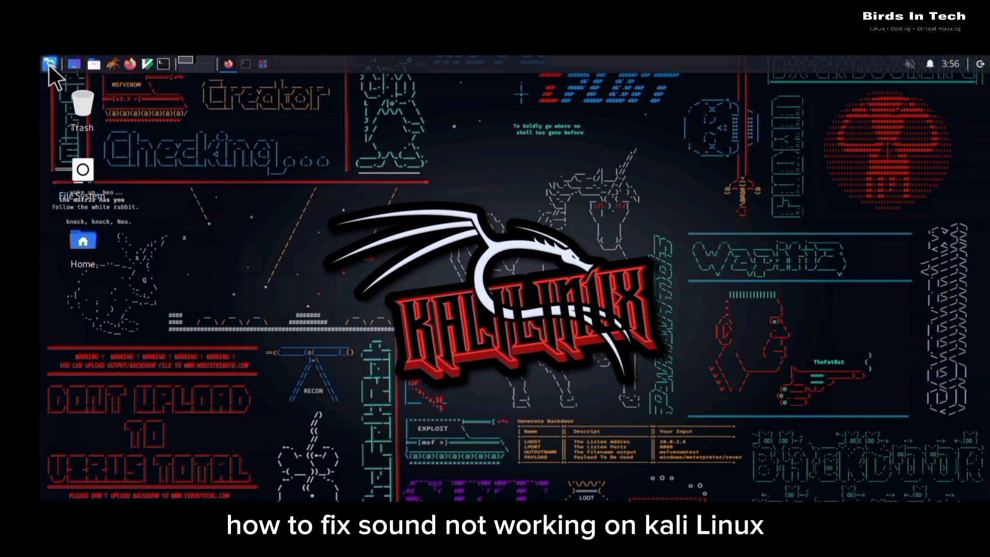
- Browse the Usual Applications group in the Whisker menu, then dismiss the menu
left_click(48, 64)
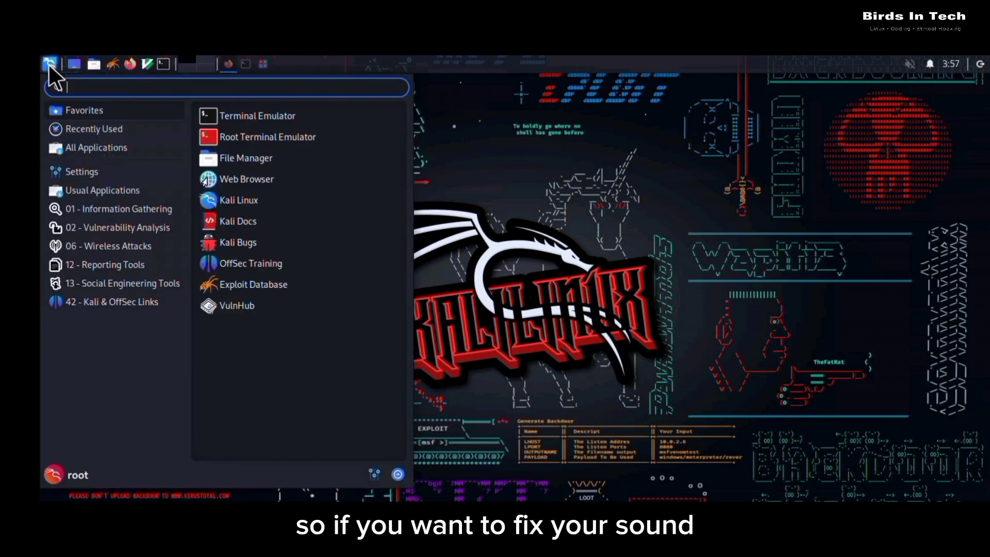
left_click(96, 148)
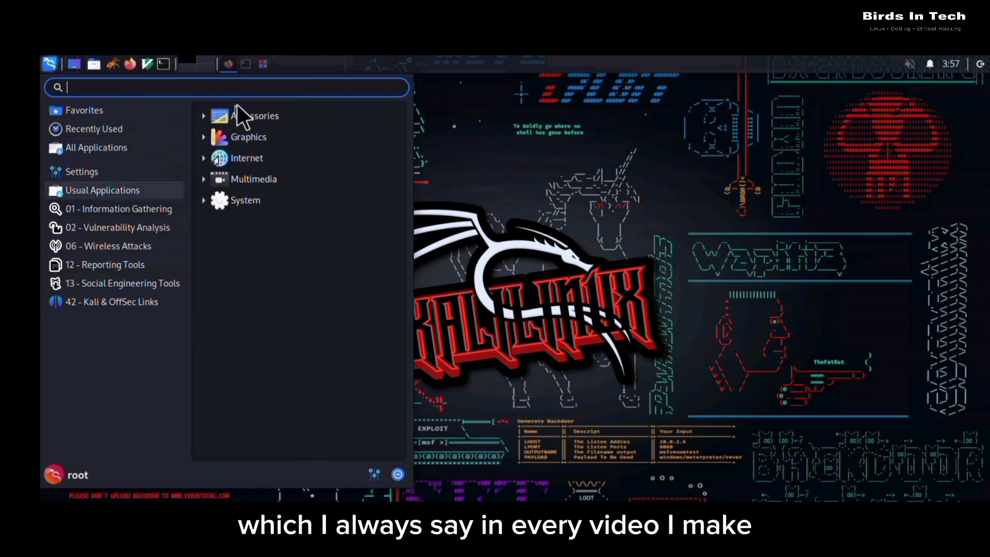
left_click(118, 209)
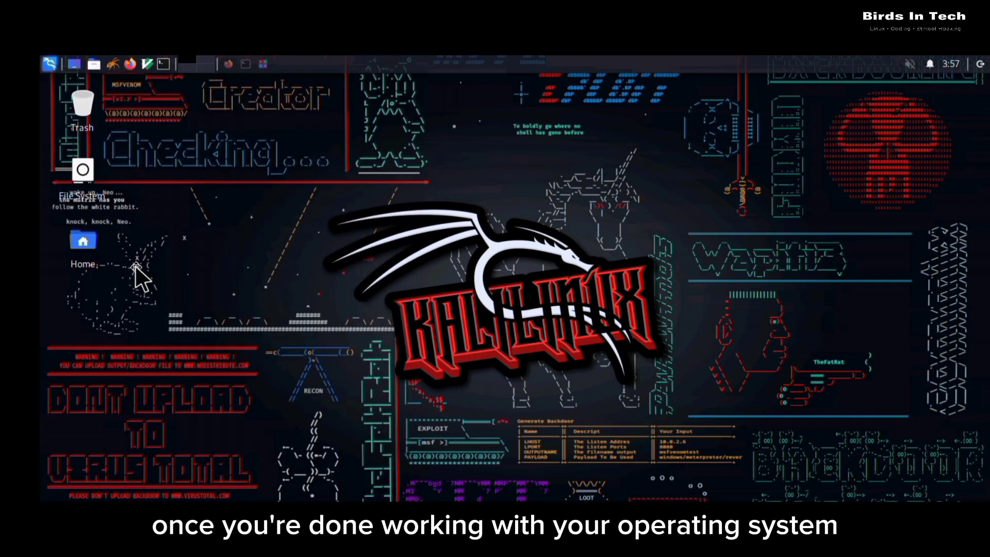
mouse_move(586, 189)
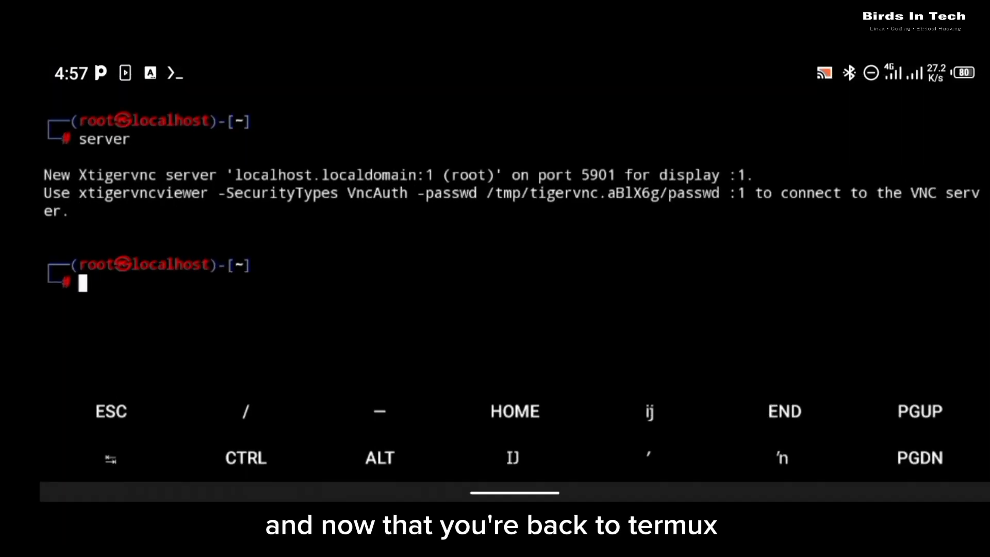
- Run vncserver -kill :1 in Termux to stop the VNC server
type("vncserver -kill :1")
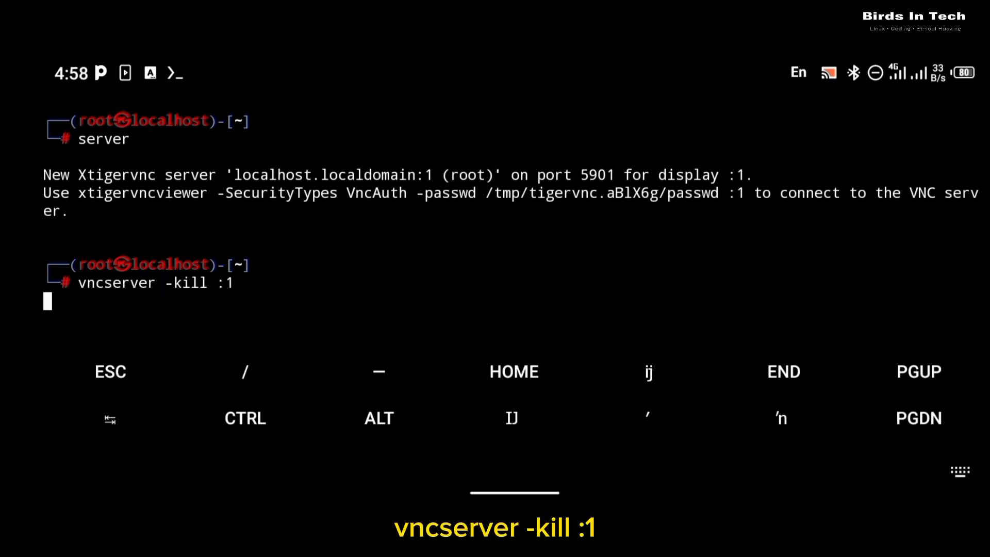
key("Enter")
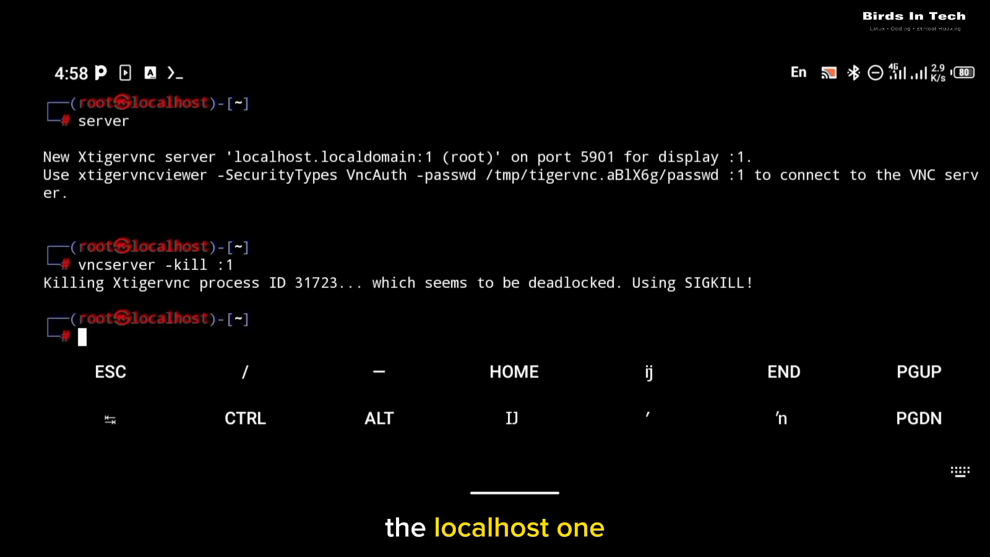